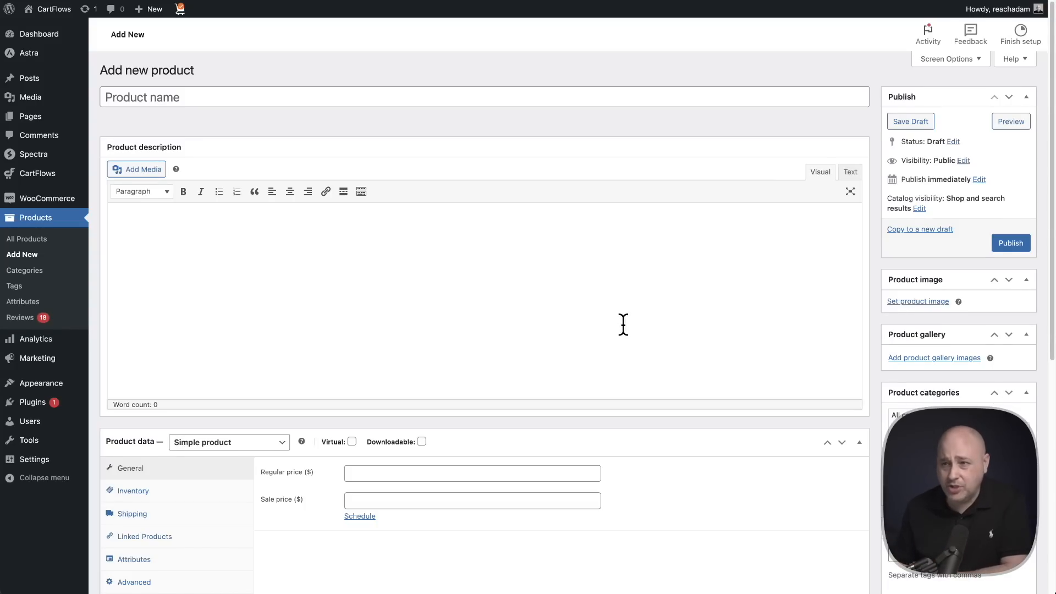
Step: Look over the product's description editor and shipping section, highlighting the sentence about faster requests
scroll("down", 3)
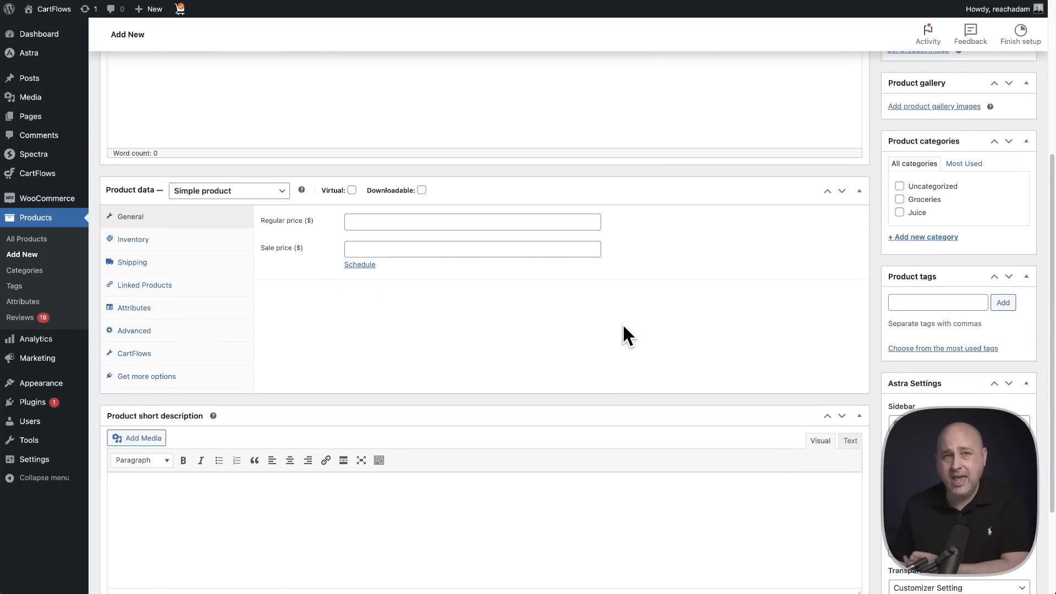
scroll("down", 3)
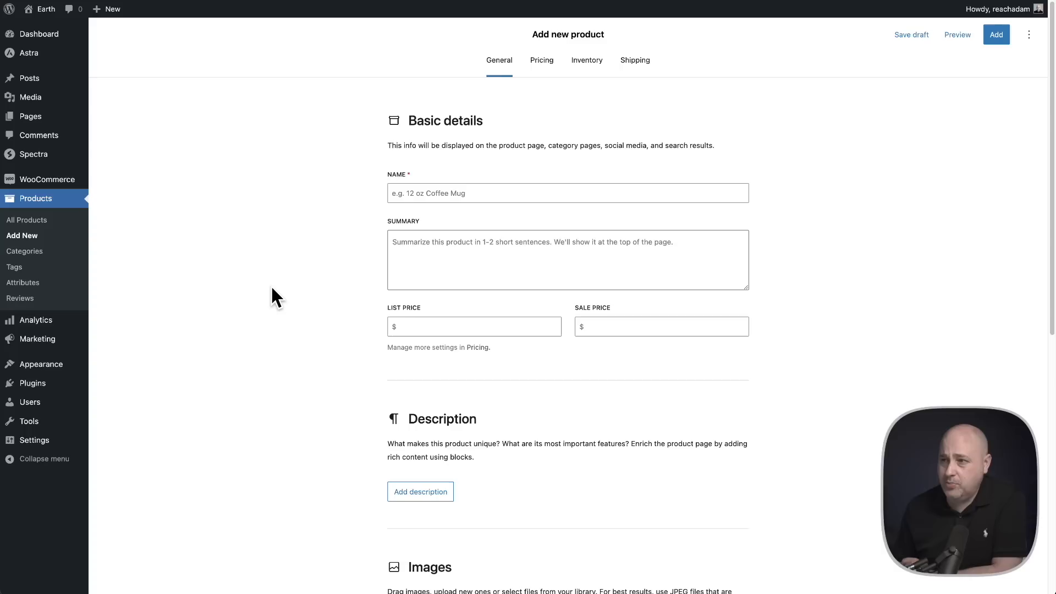
scroll("down", 3)
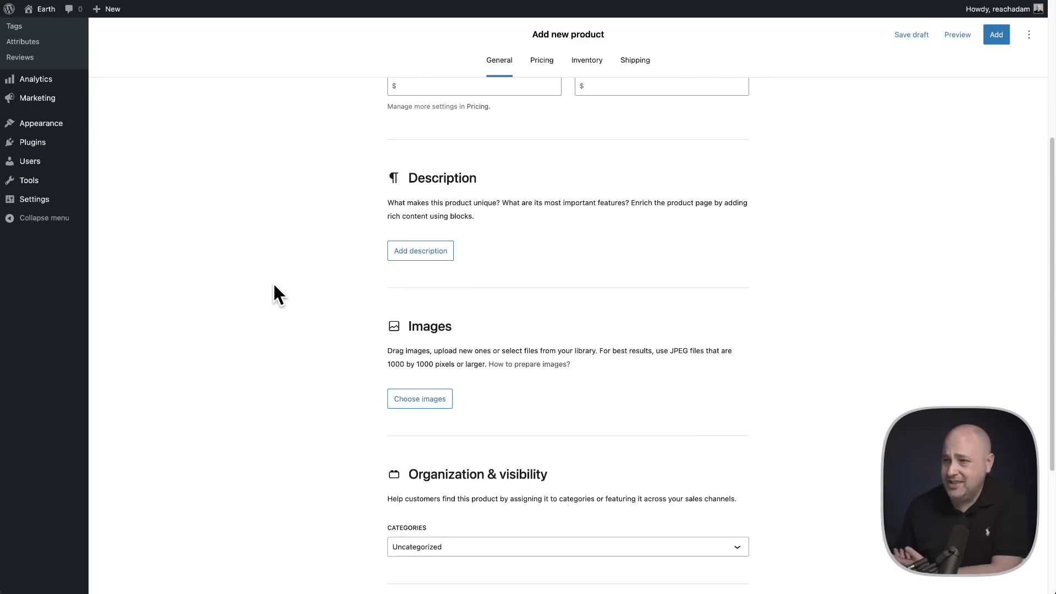
left_click(420, 250)
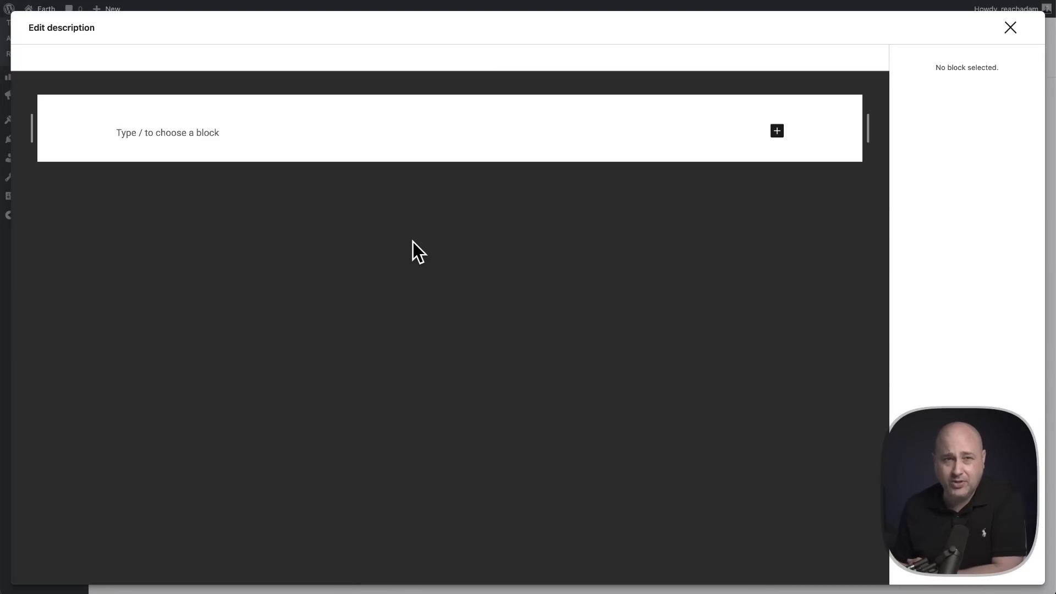
left_click(1010, 28)
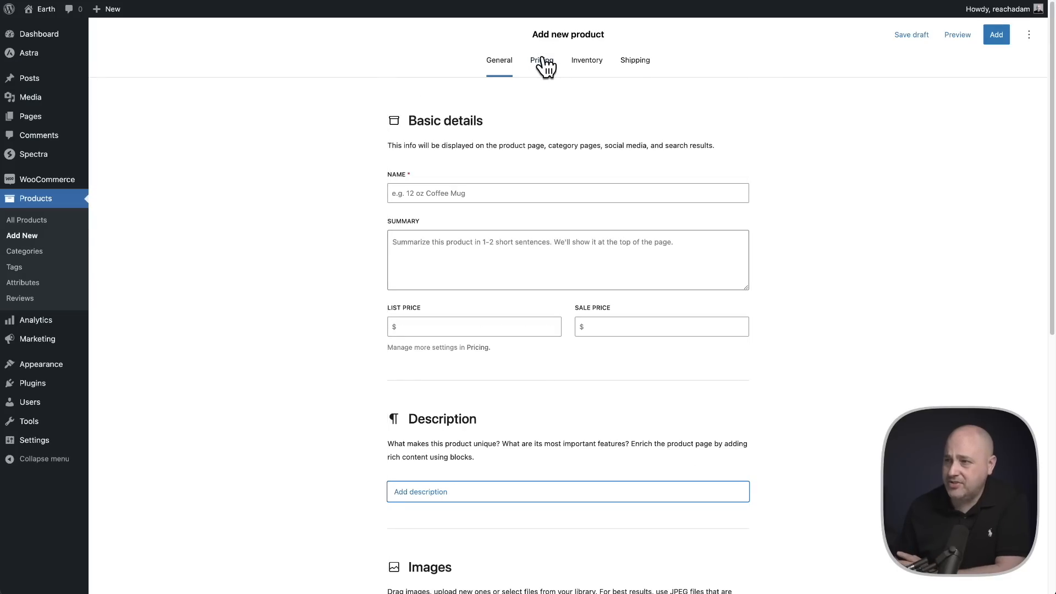
left_click(635, 59)
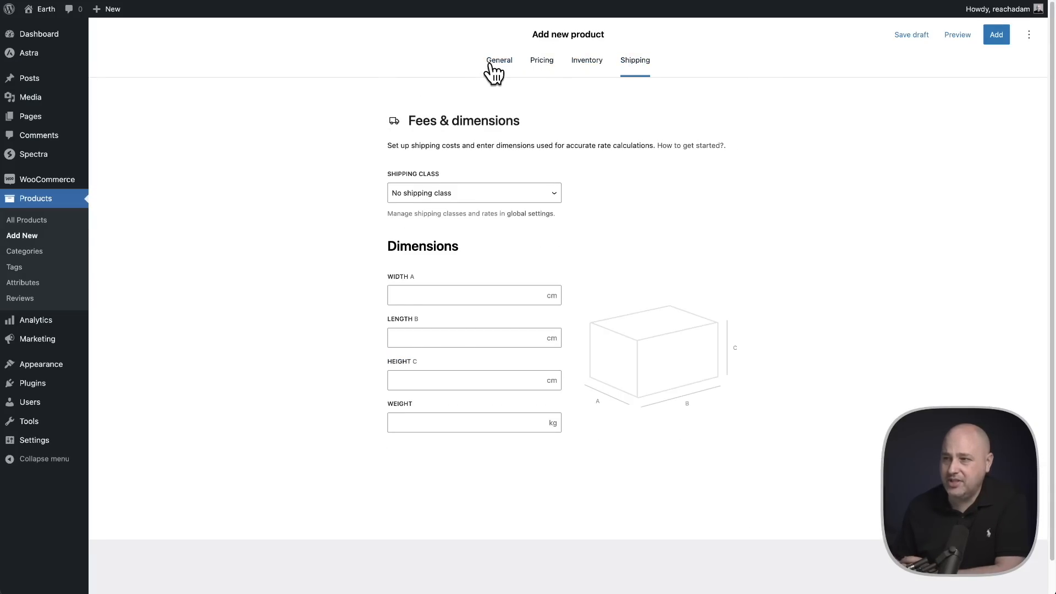
left_click(500, 59)
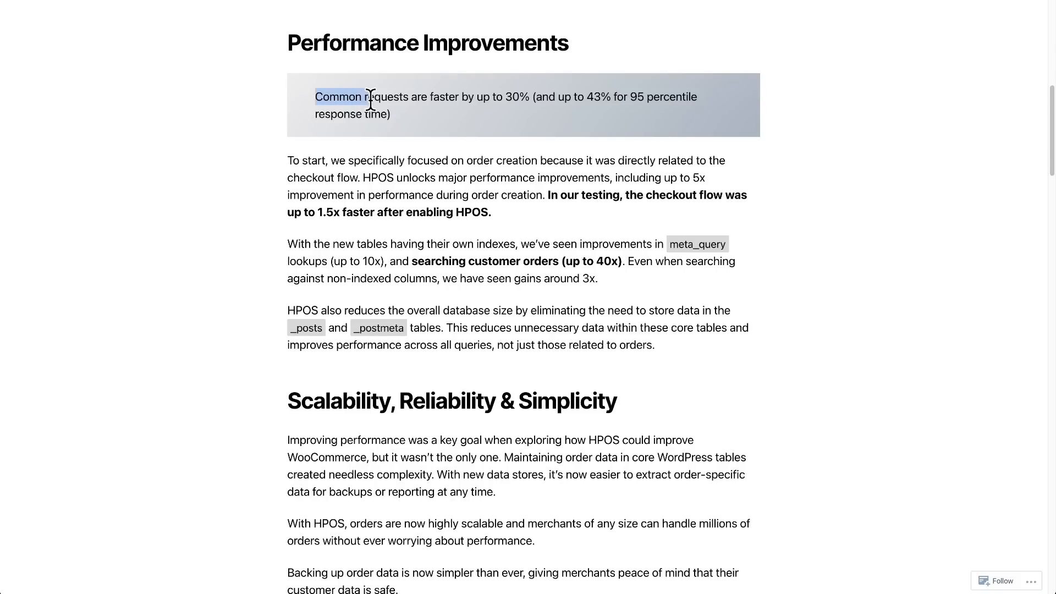
left_click_drag(364, 97, 536, 97)
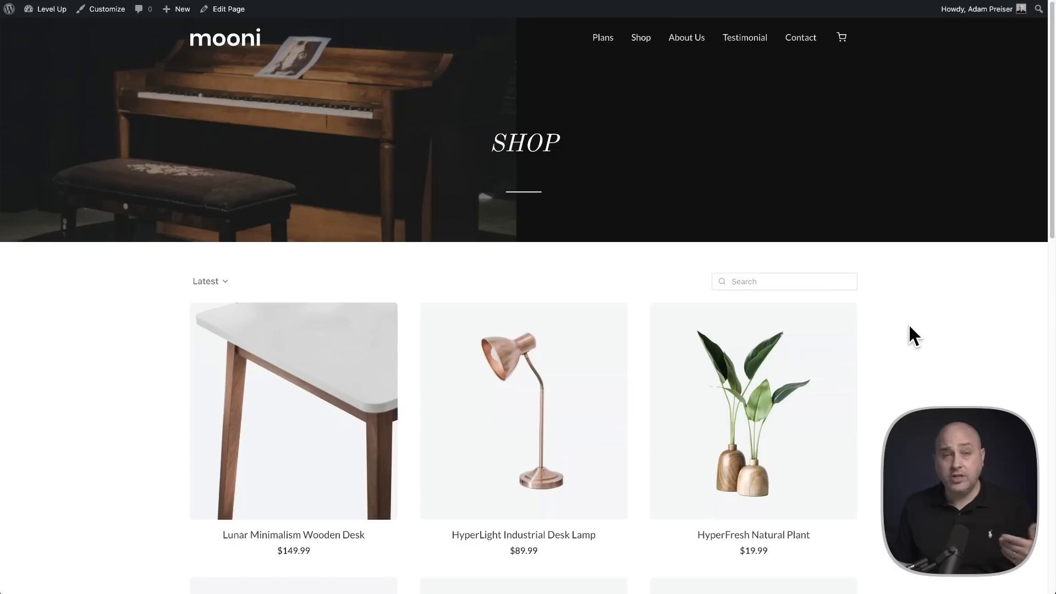
Step: Add the HyperLight Industrial Desk Lamp to the cart, go to checkout, then browse the SureCart homepage
scroll("down", 3)
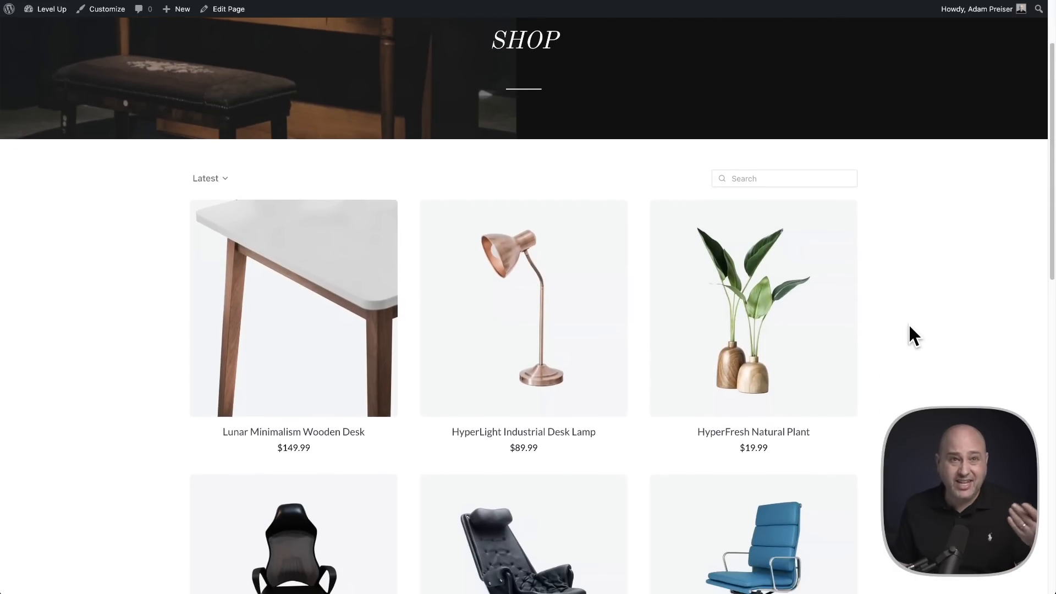
scroll("down", 3)
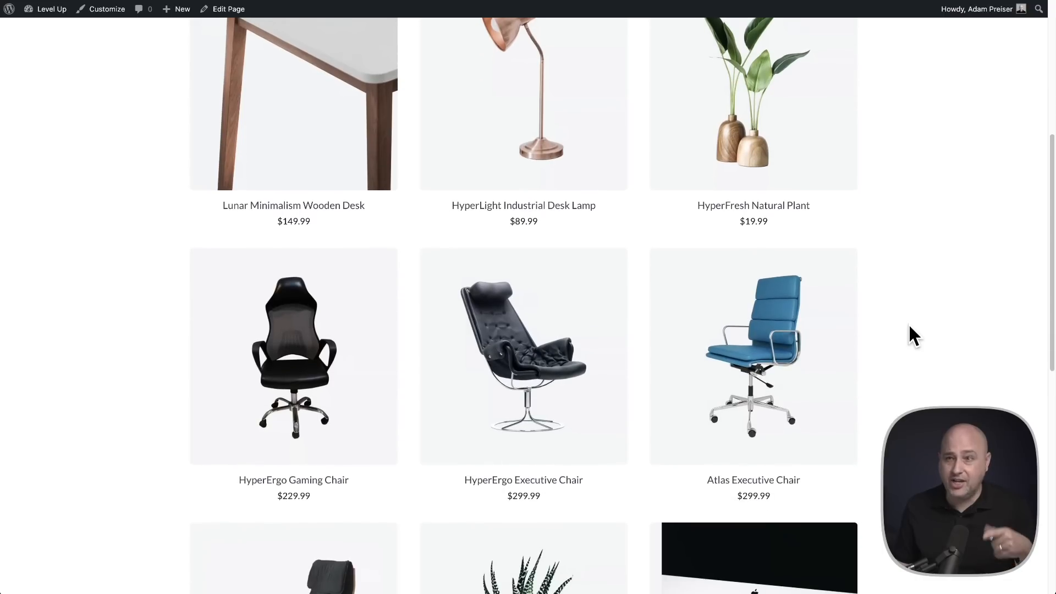
left_click(524, 104)
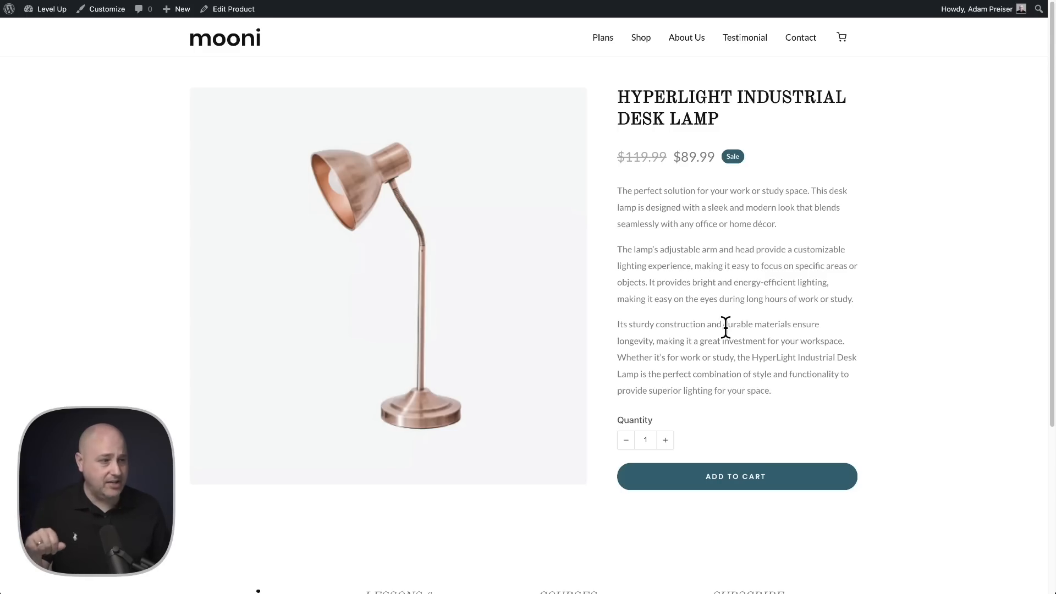
mouse_move(735, 476)
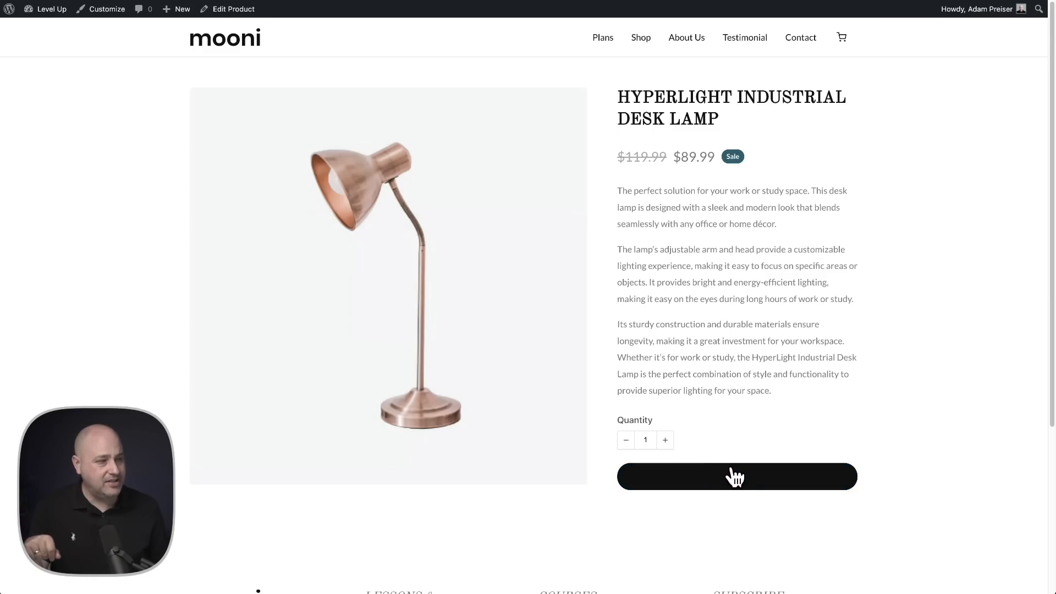
left_click(736, 476)
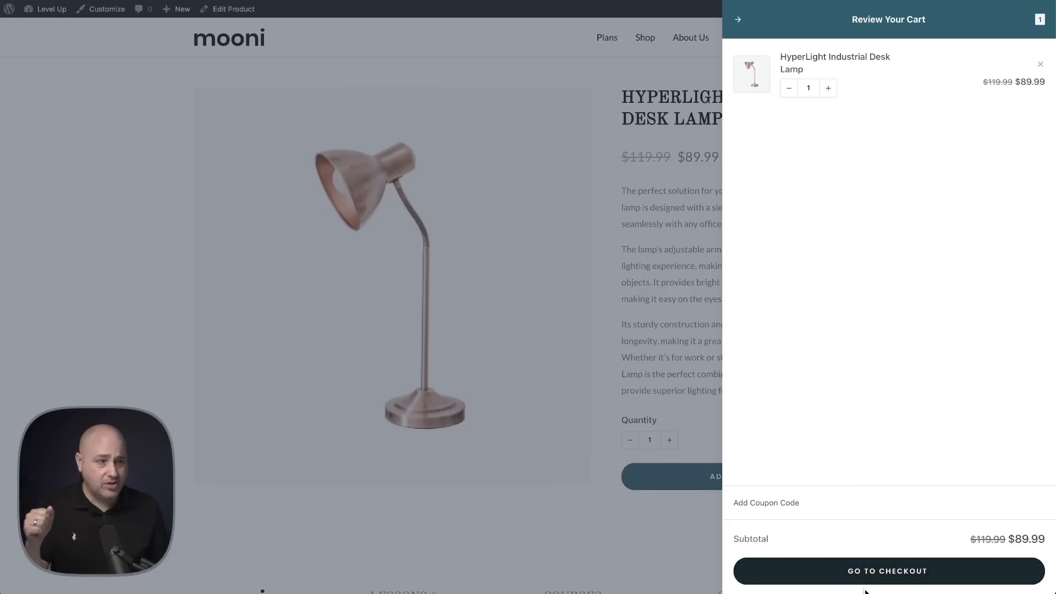
left_click(887, 571)
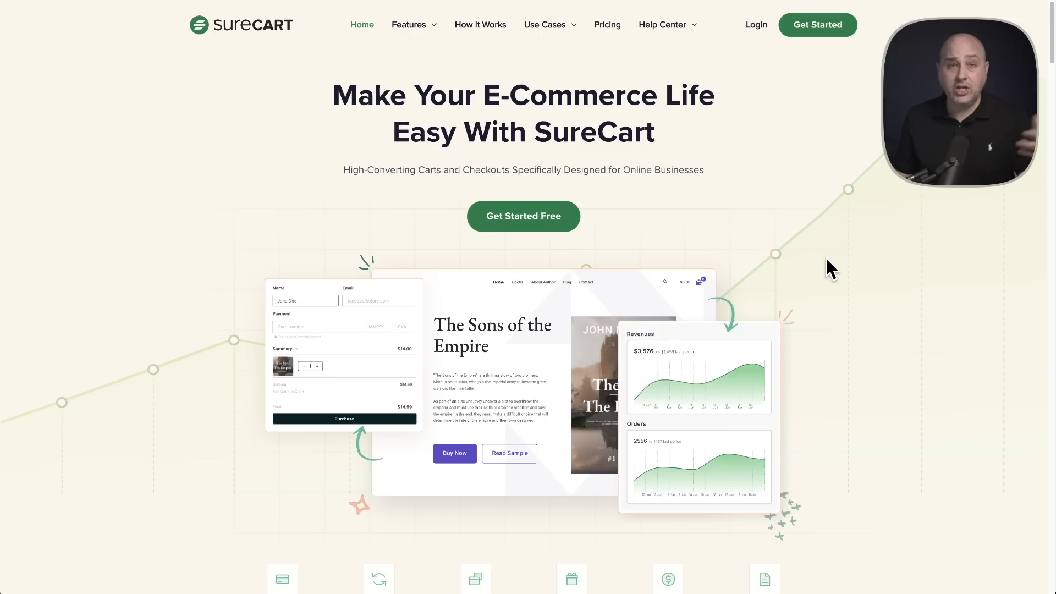
scroll("down", 3)
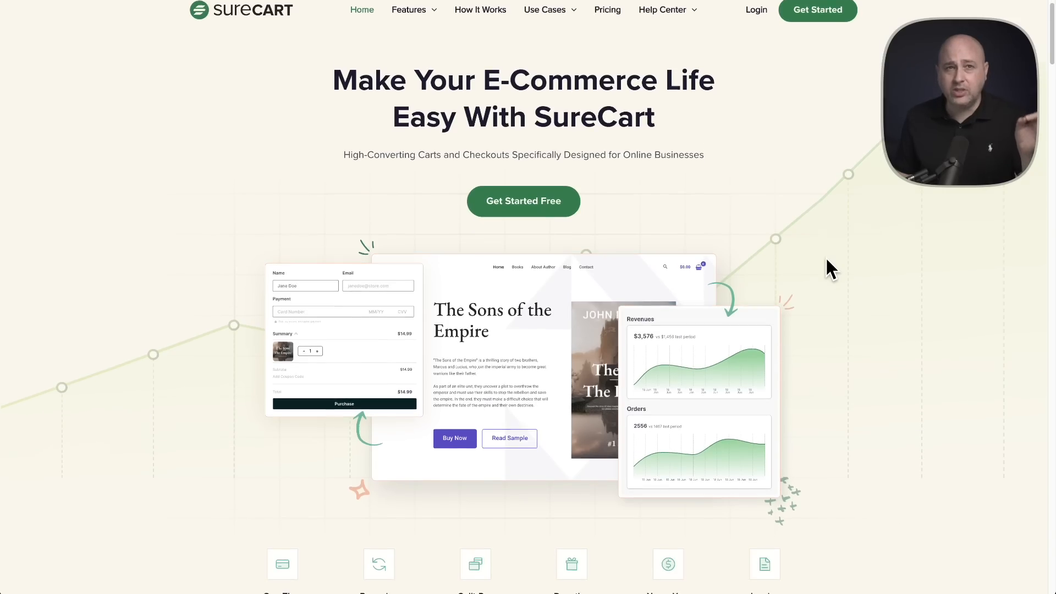
scroll("down", 3)
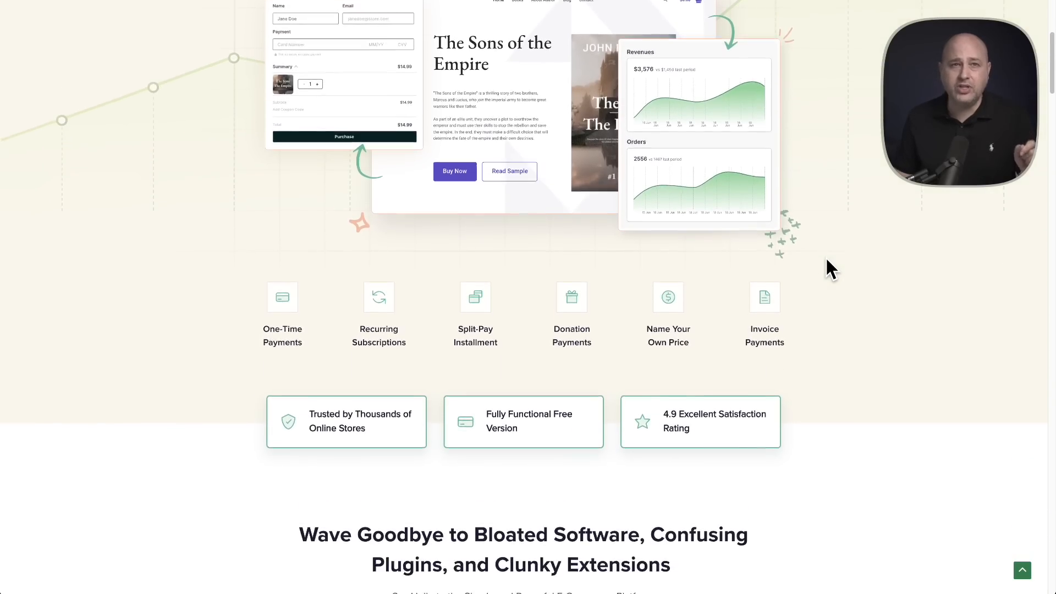
scroll("up", 3)
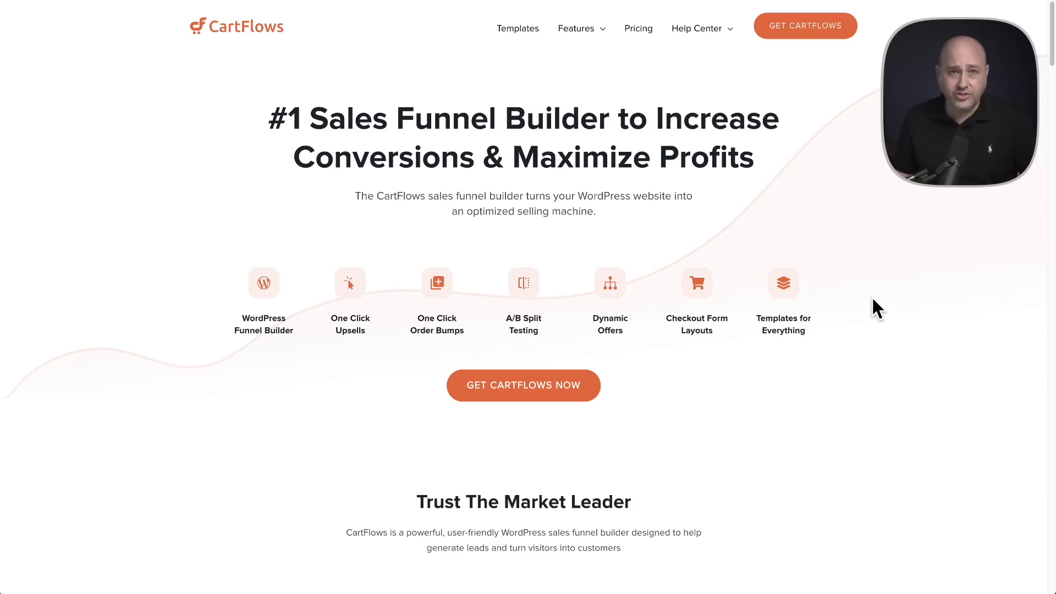
scroll("down", 3)
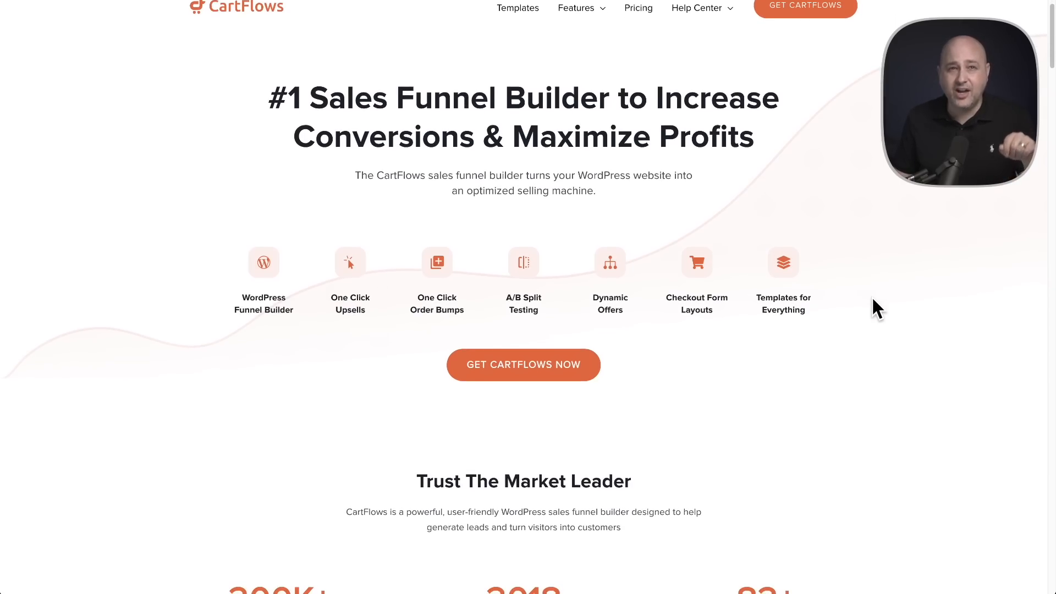
scroll("down", 3)
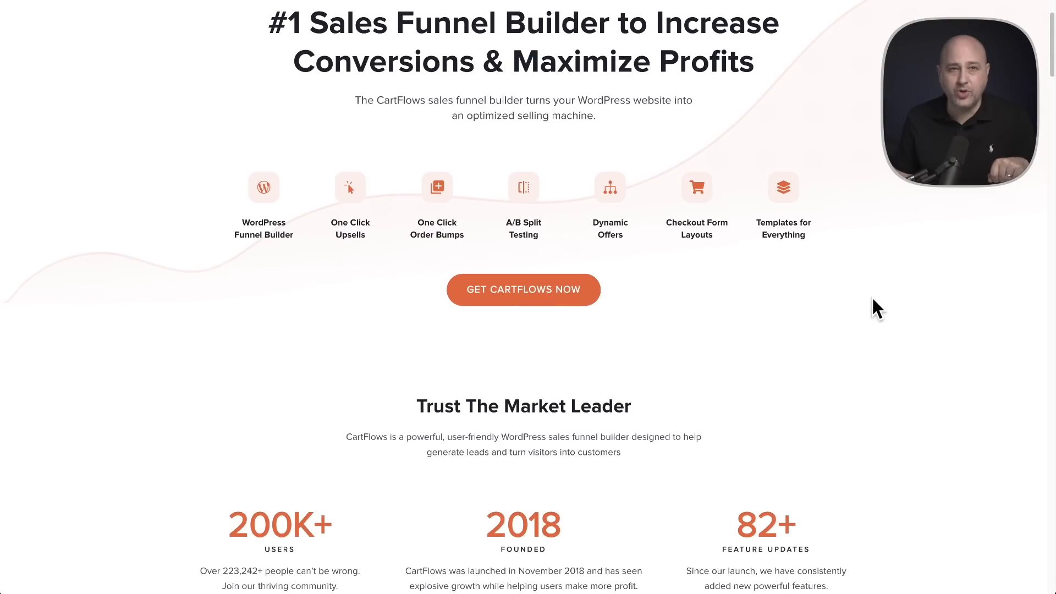
scroll("down", 3)
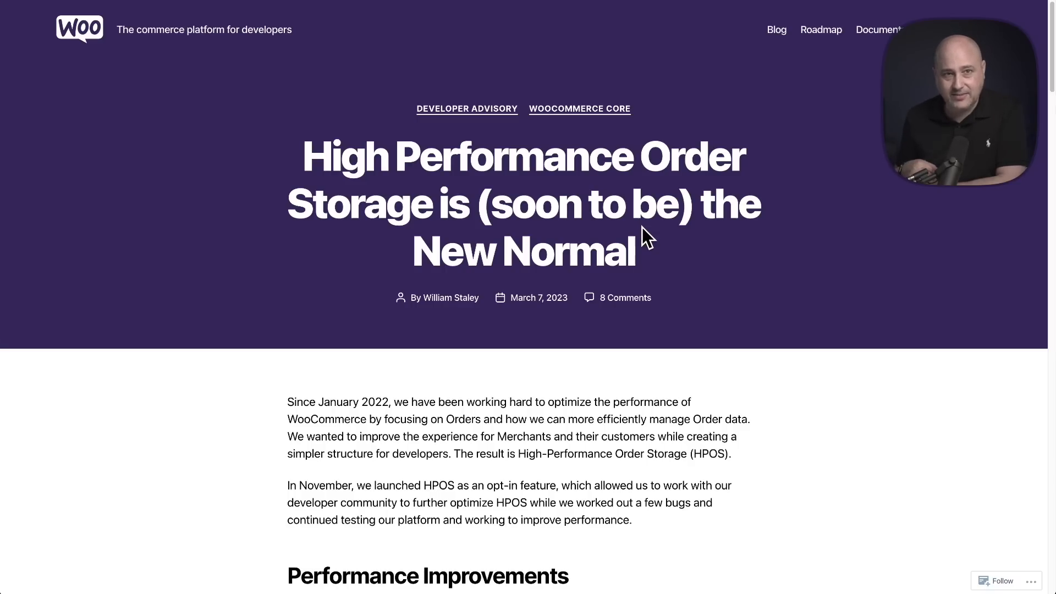
mouse_move(326, 272)
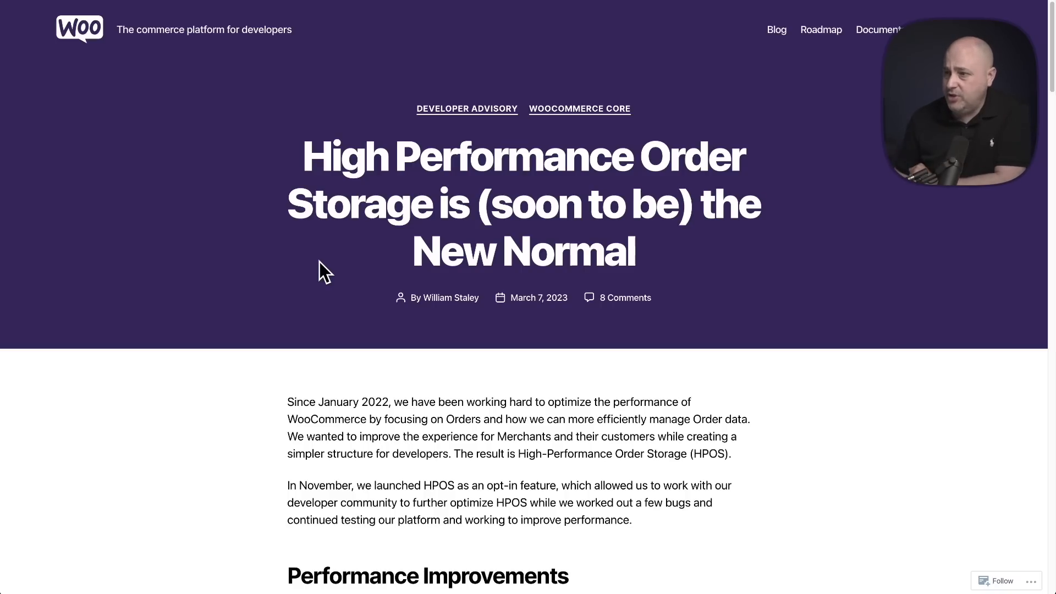
scroll("down", 3)
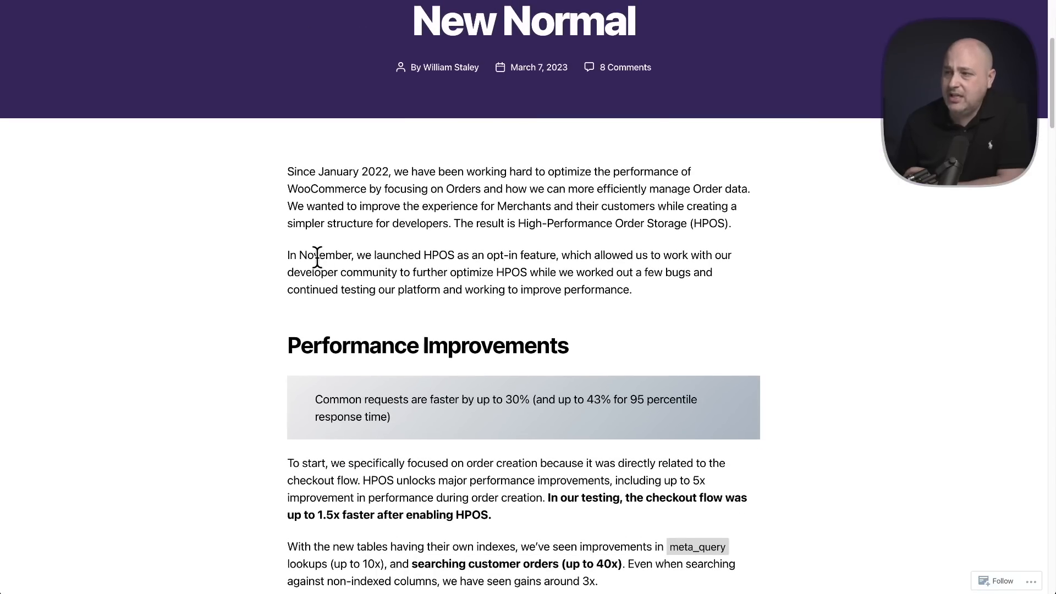
scroll("down", 3)
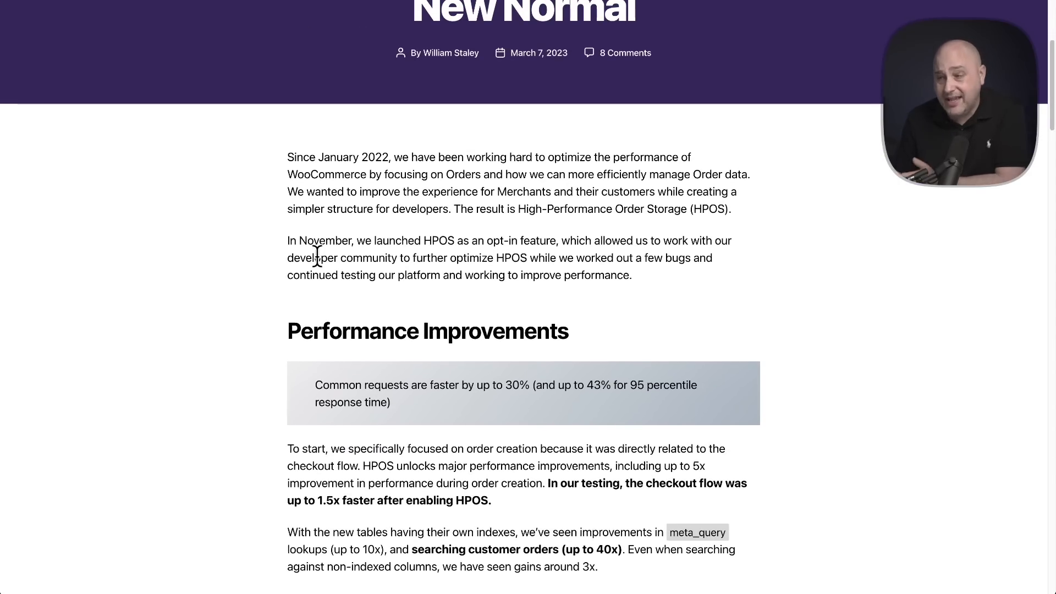
scroll("down", 3)
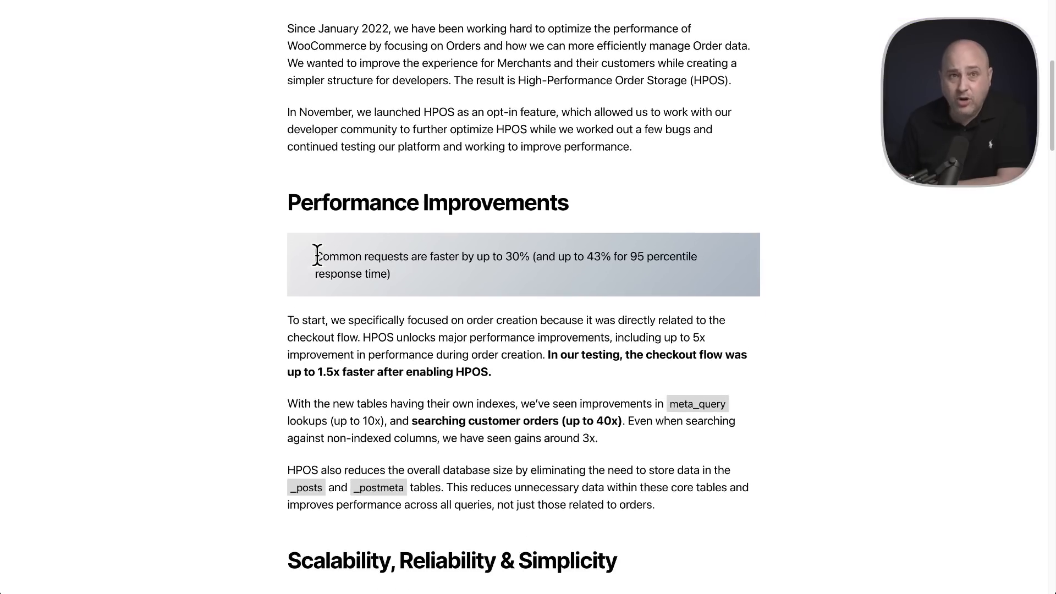
scroll("down", 3)
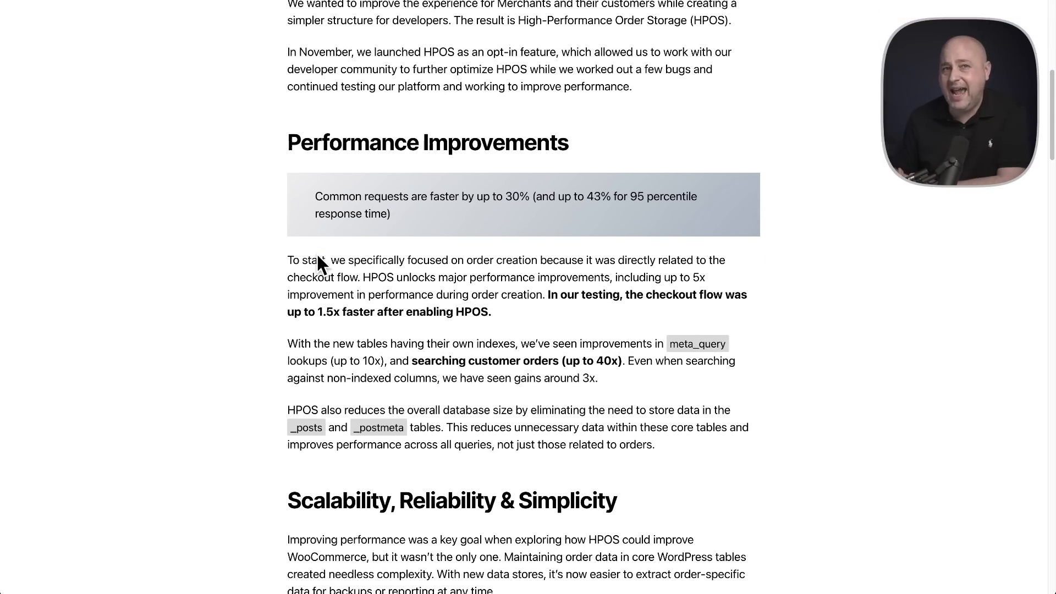
scroll("down", 3)
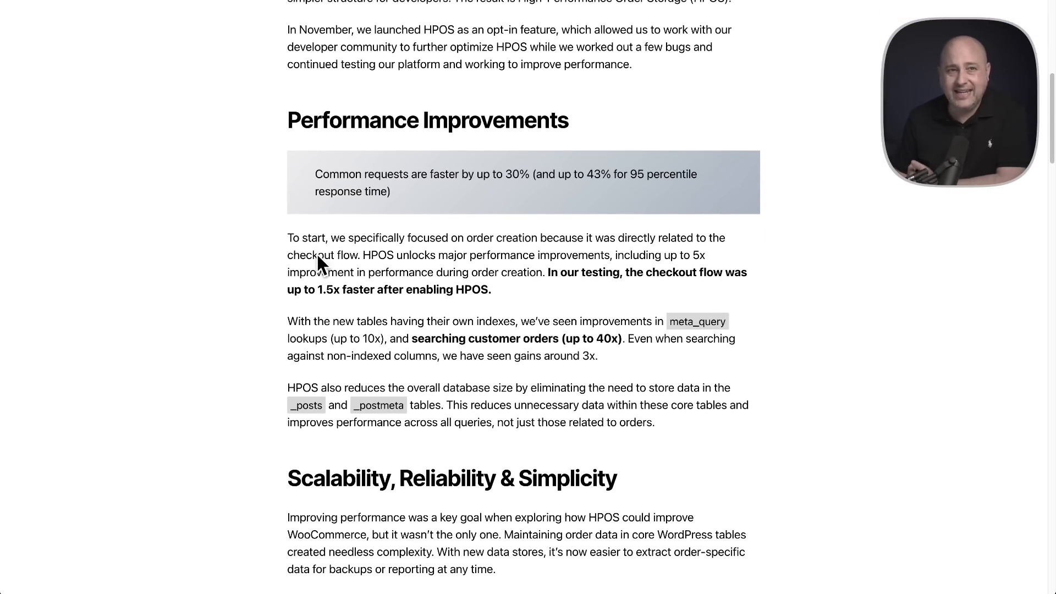
scroll("down", 3)
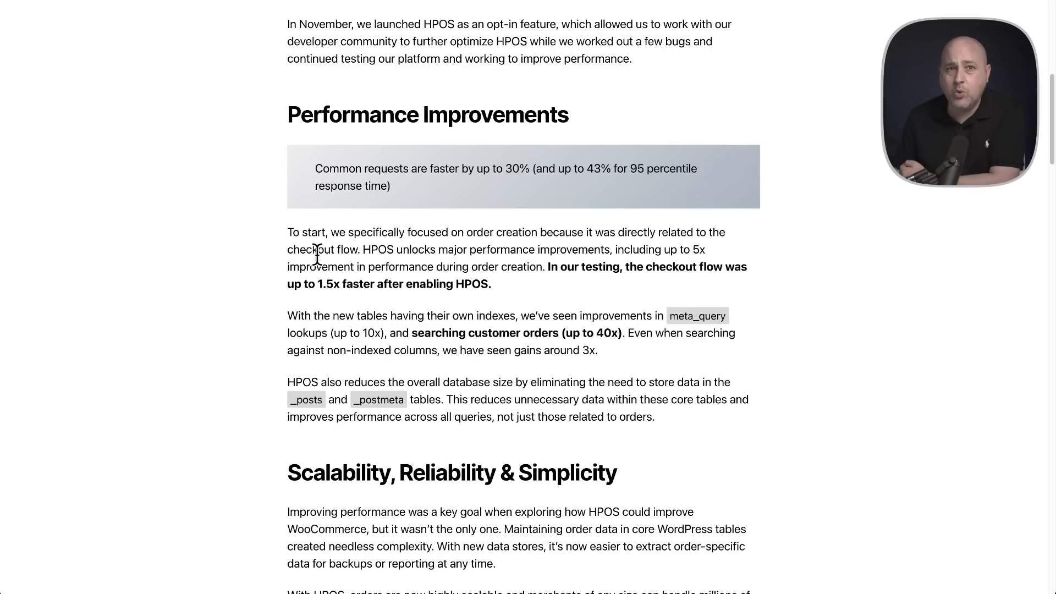
scroll("down", 3)
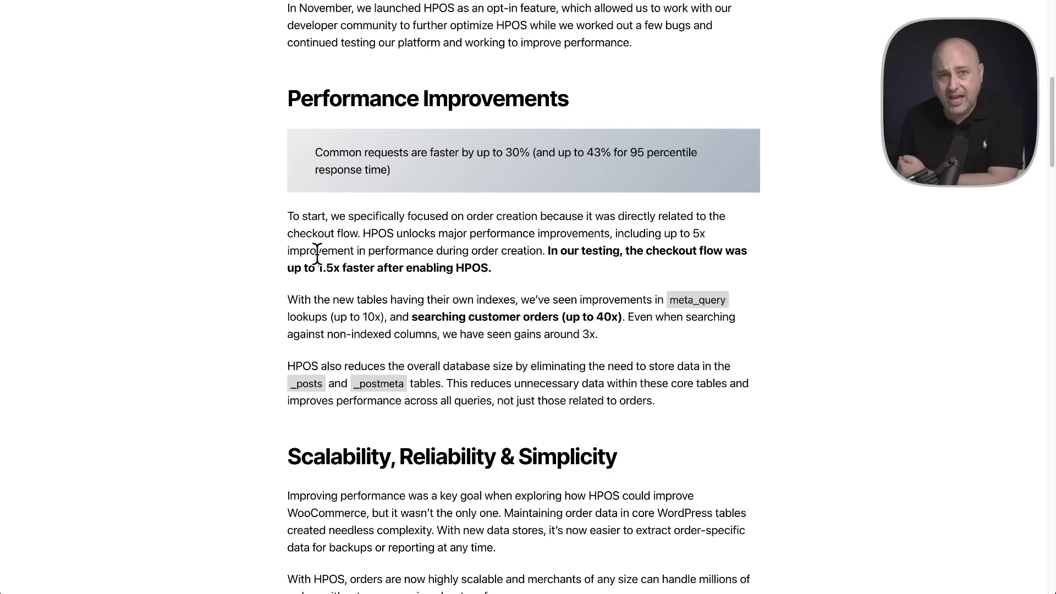
scroll("down", 3)
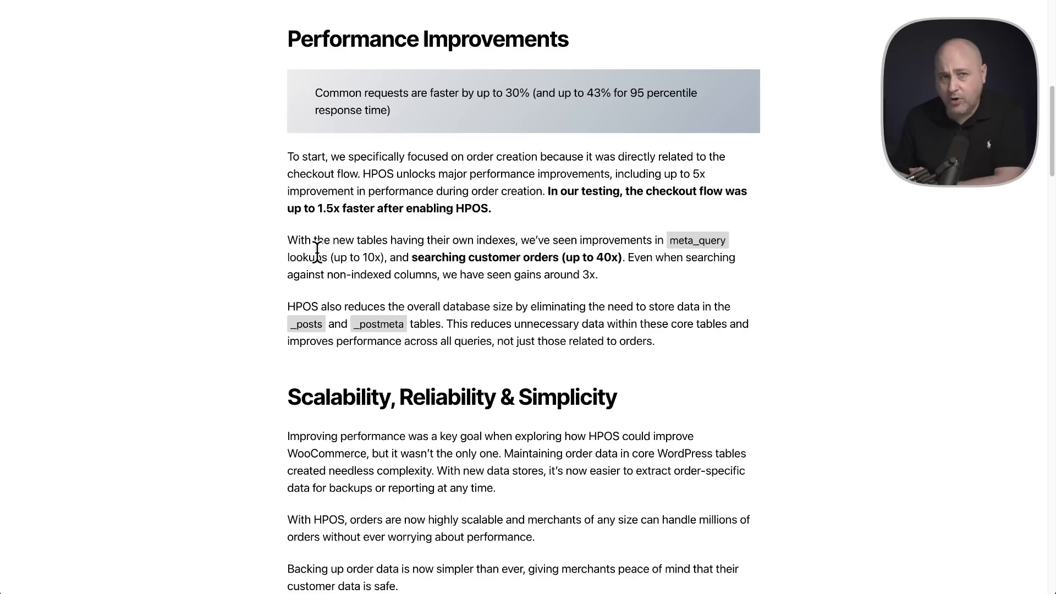
scroll("down", 3)
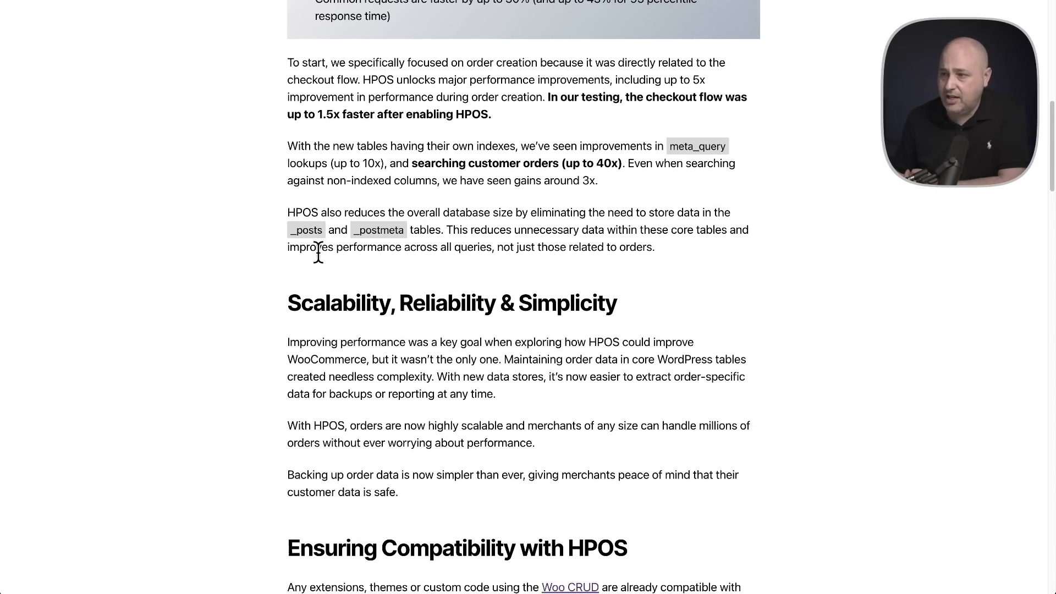
scroll("down", 3)
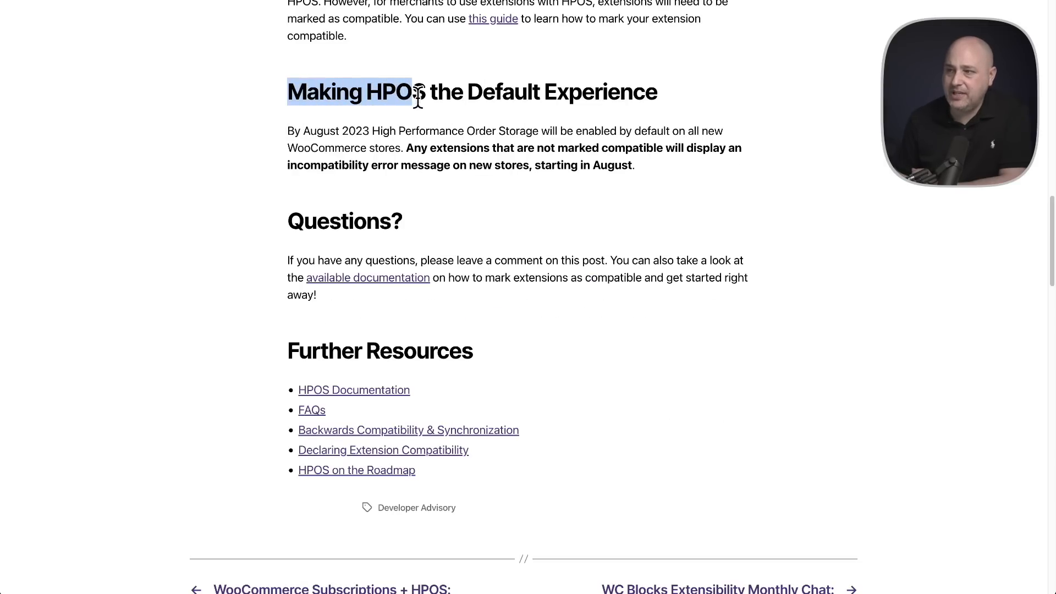
left_click_drag(411, 92, 657, 91)
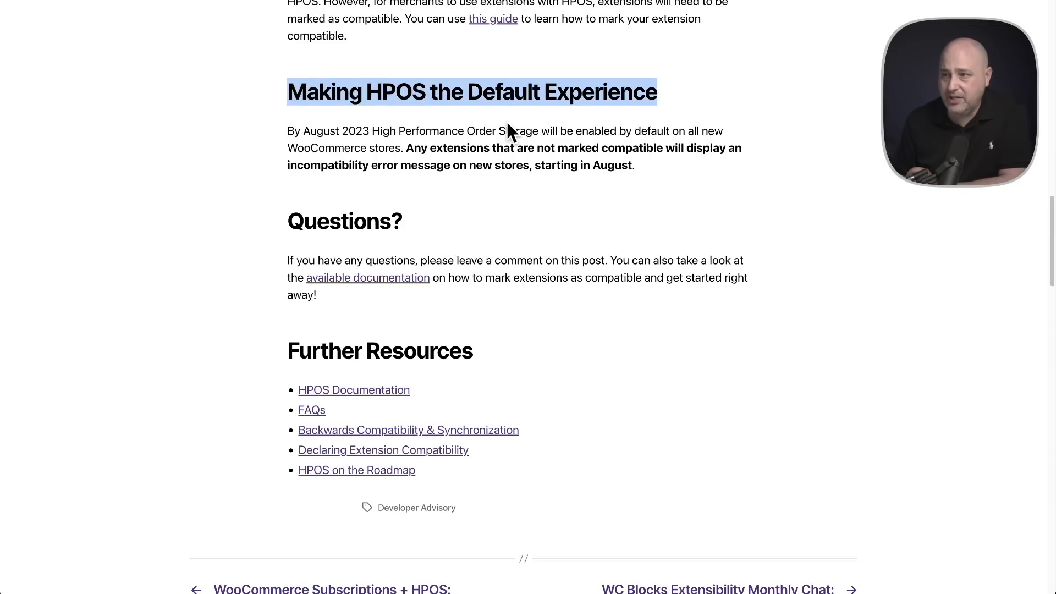
double_click(320, 131)
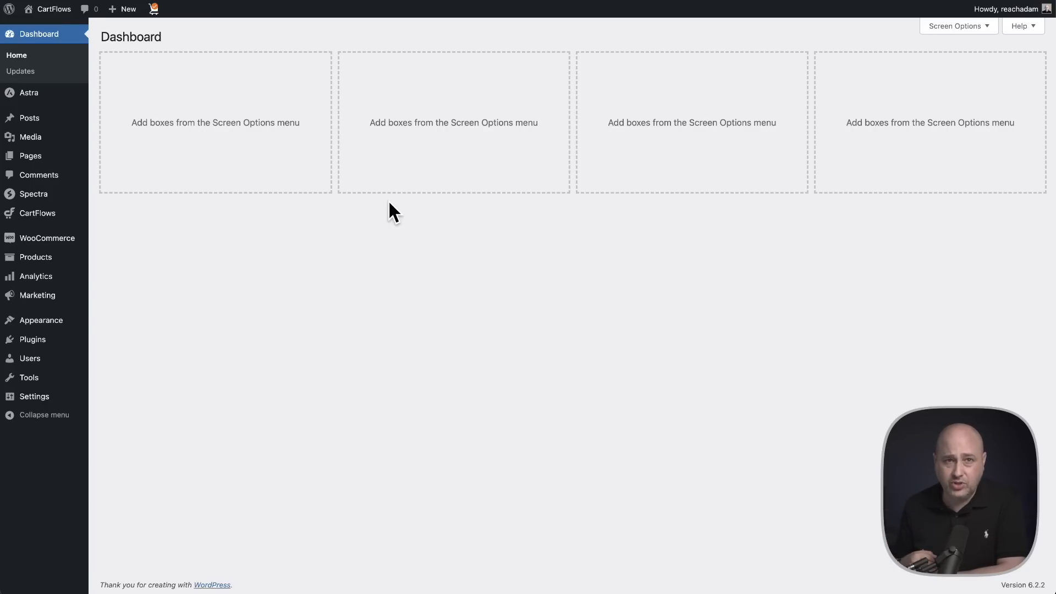
mouse_move(353, 215)
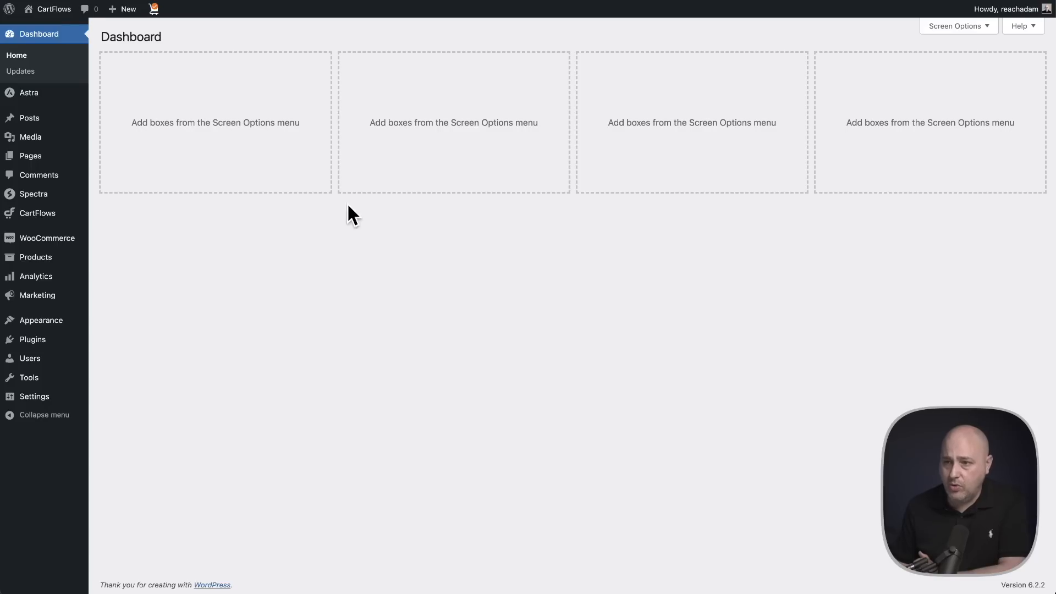
mouse_move(47, 238)
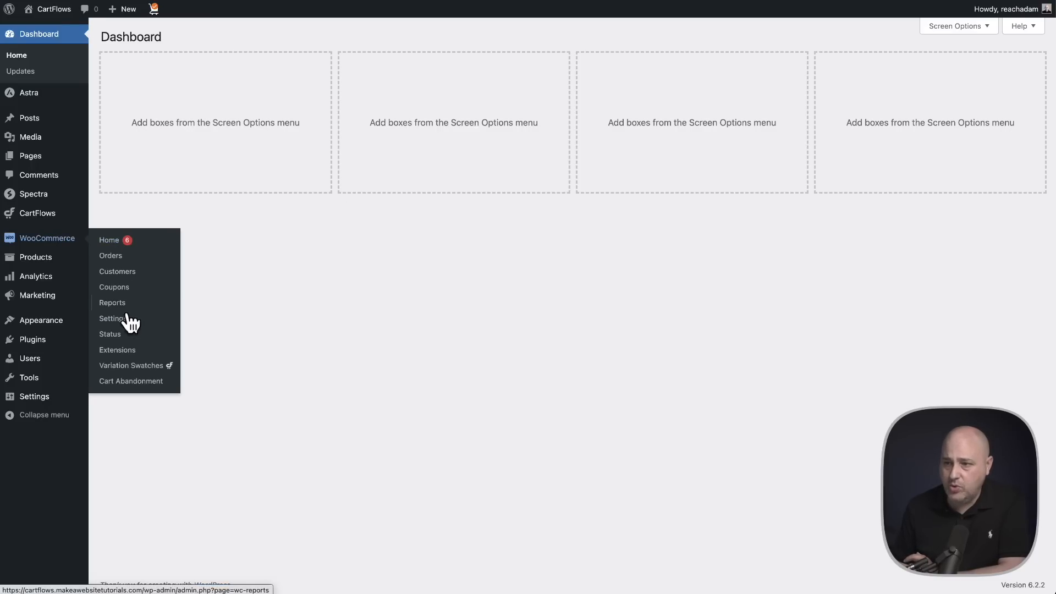
mouse_move(270, 294)
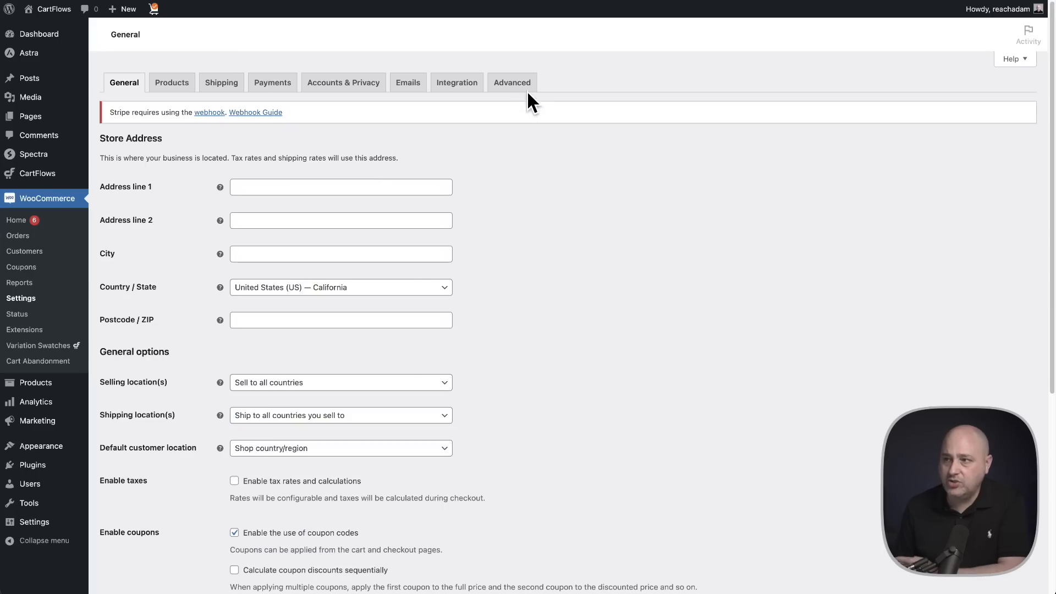
Step: Switch the WooCommerce settings to the Advanced tab
left_click(512, 82)
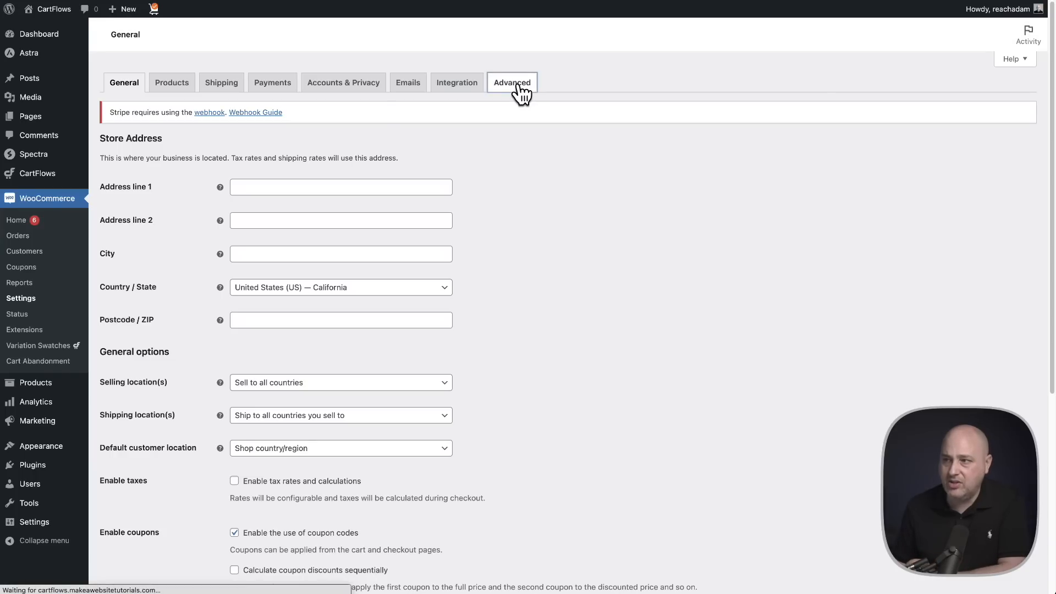
left_click(511, 82)
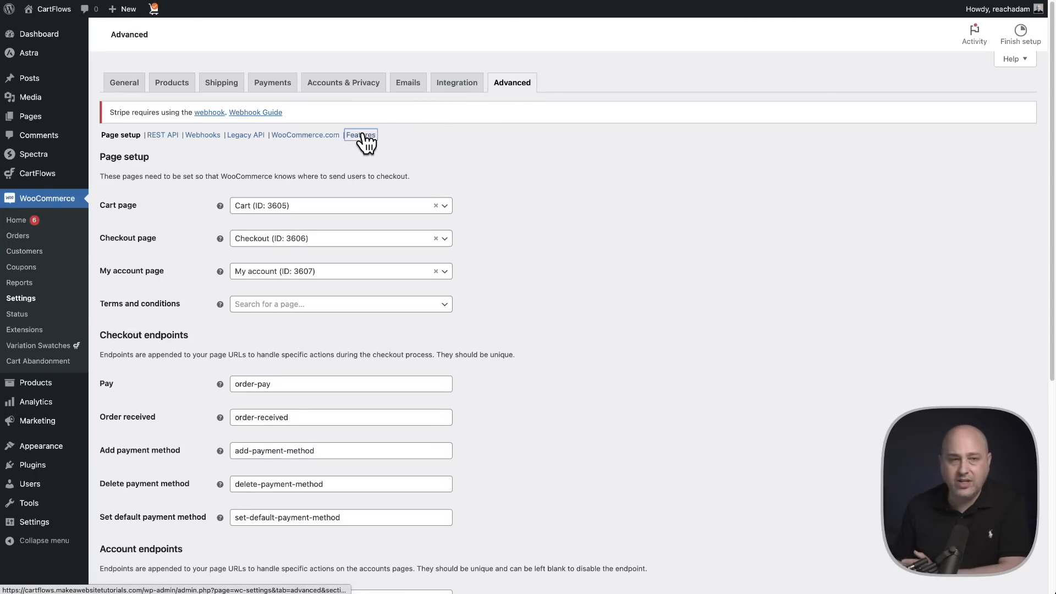
Step: In Features settings, tick 'Enable the high performance order storage feature'
left_click(360, 134)
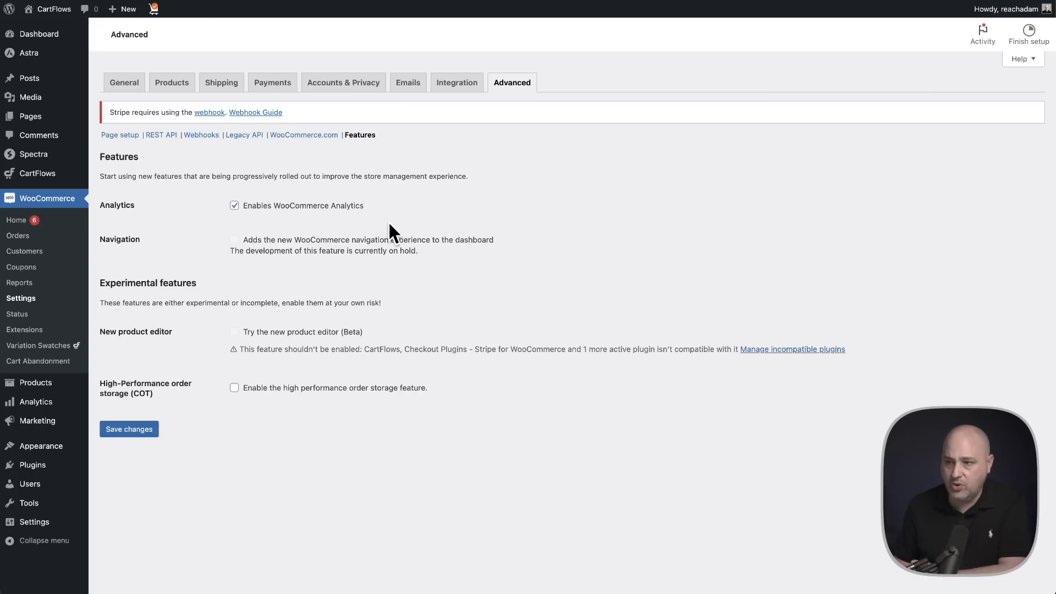
mouse_move(99, 387)
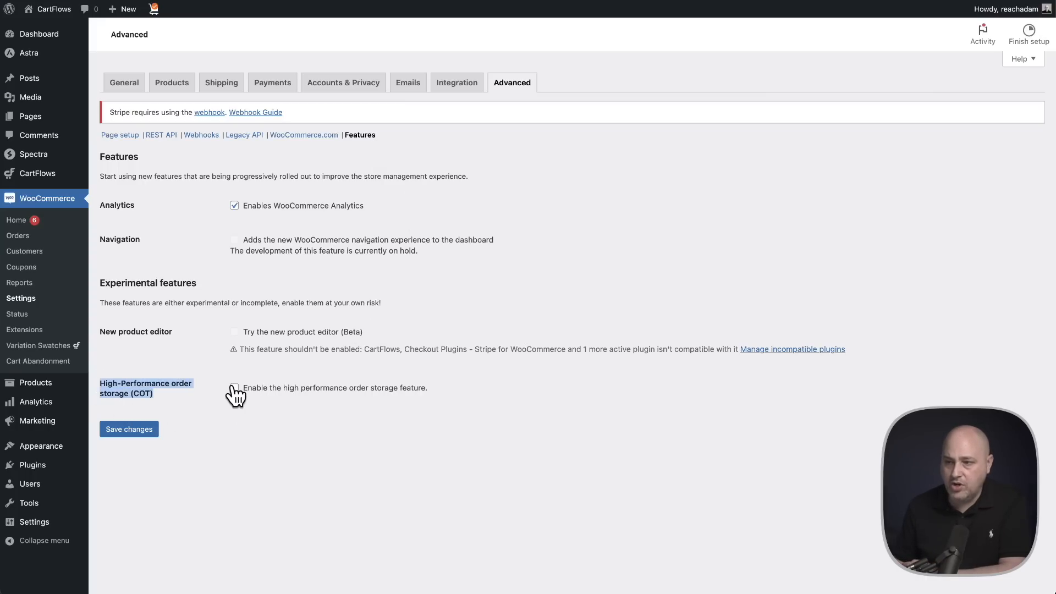
left_click(234, 387)
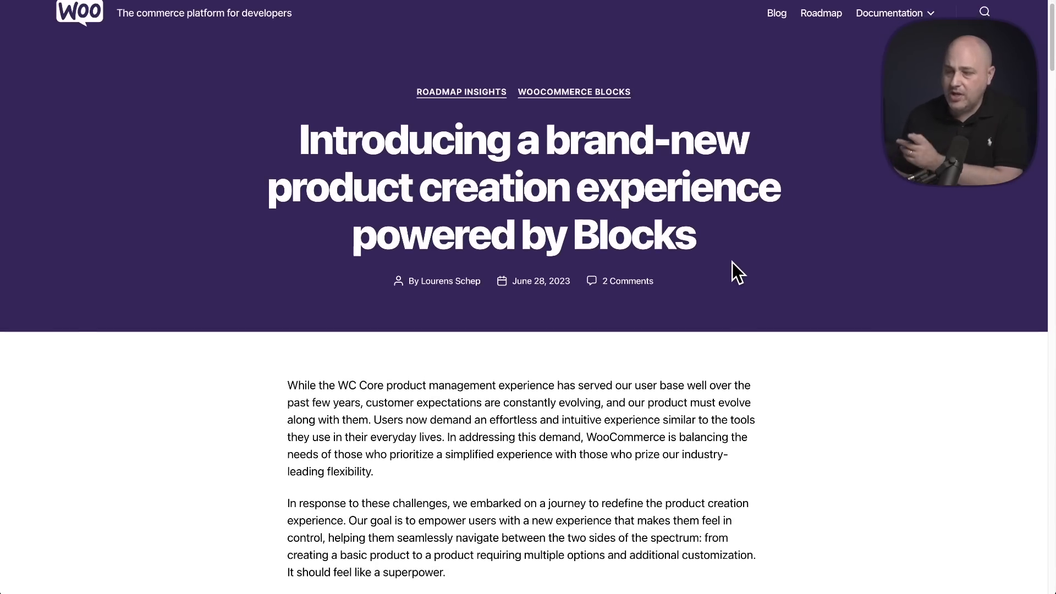
scroll("down", 3)
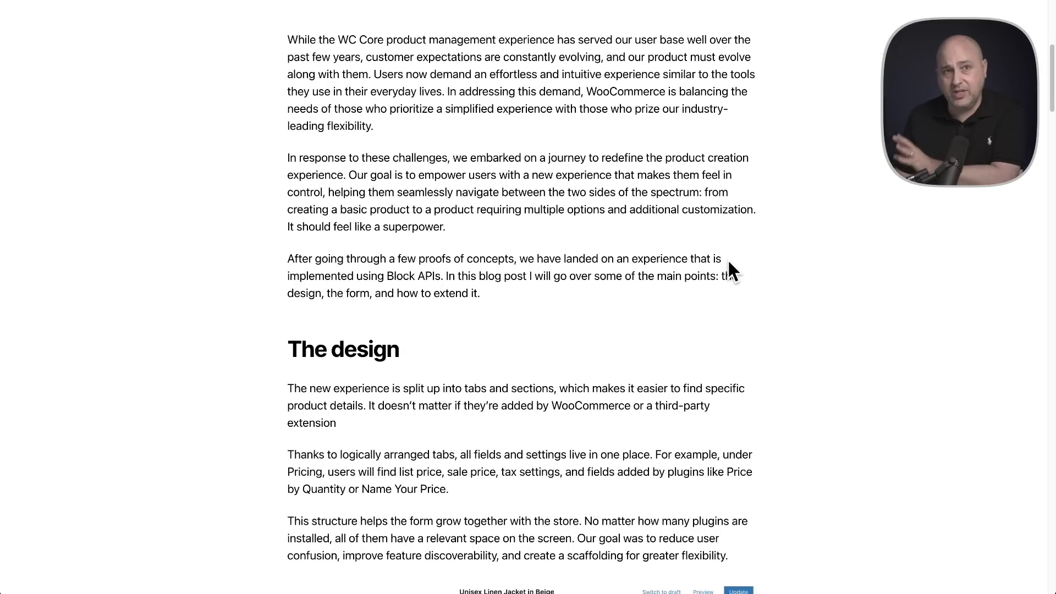
scroll("down", 3)
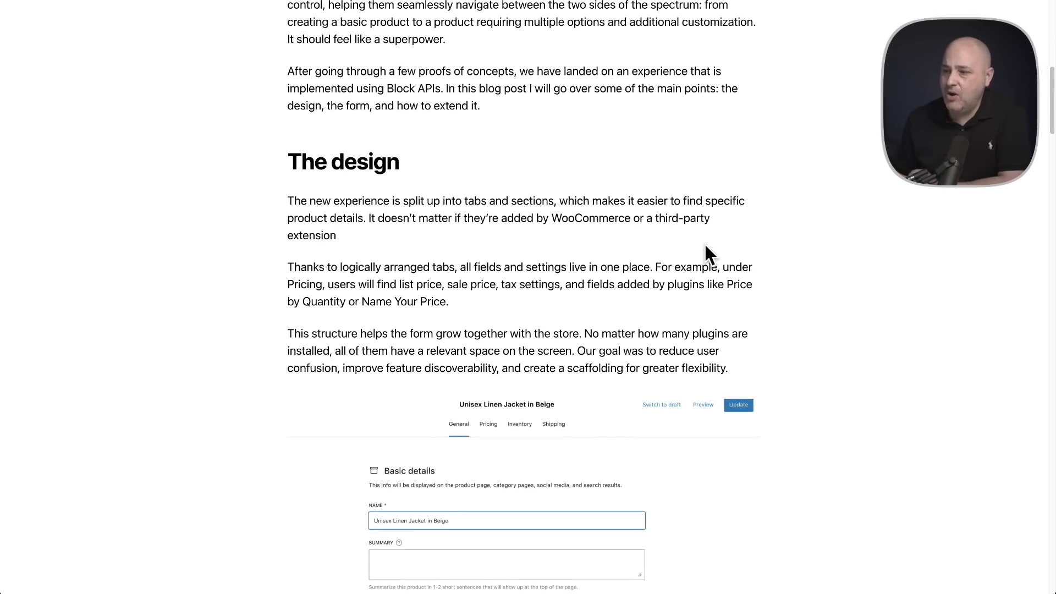
scroll("down", 3)
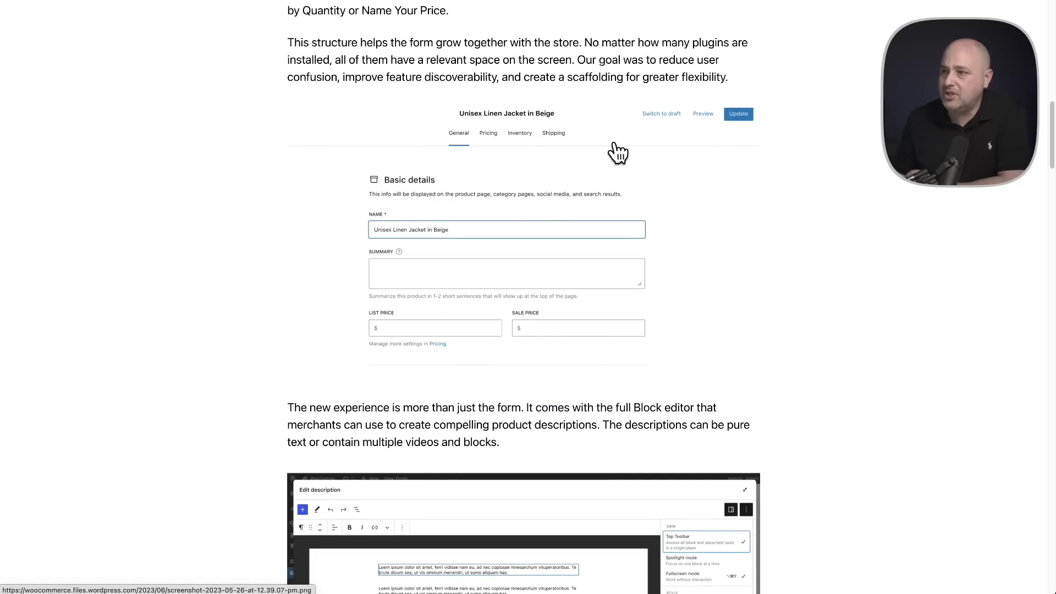
scroll("down", 3)
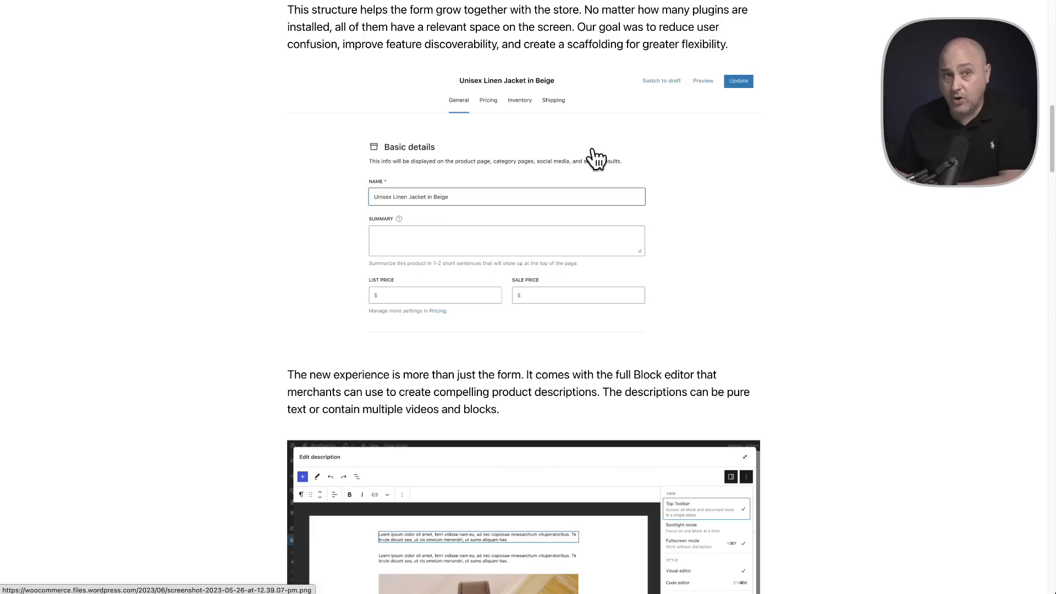
scroll("down", 3)
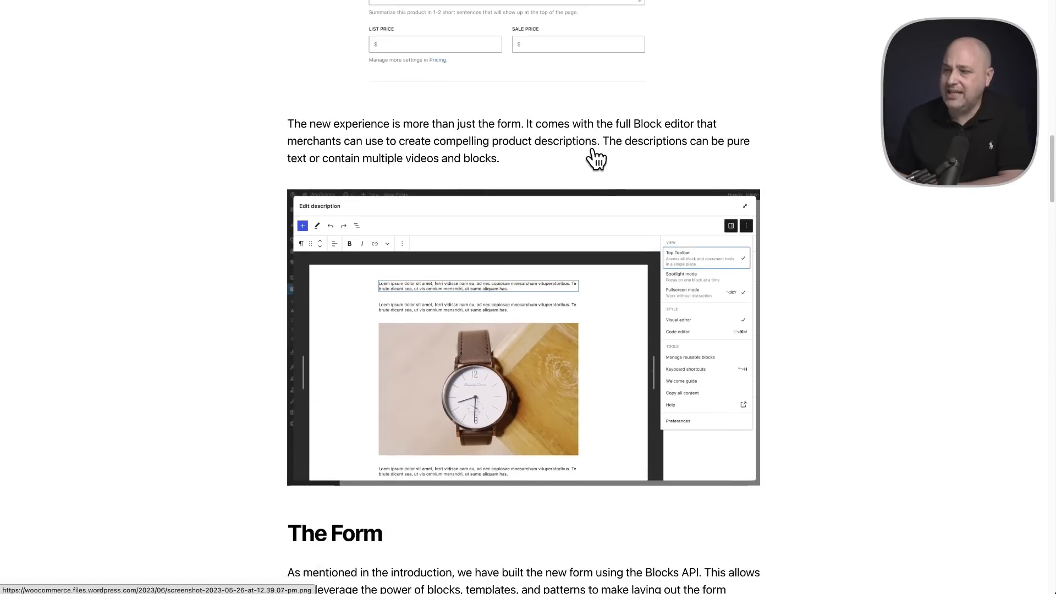
scroll("down", 3)
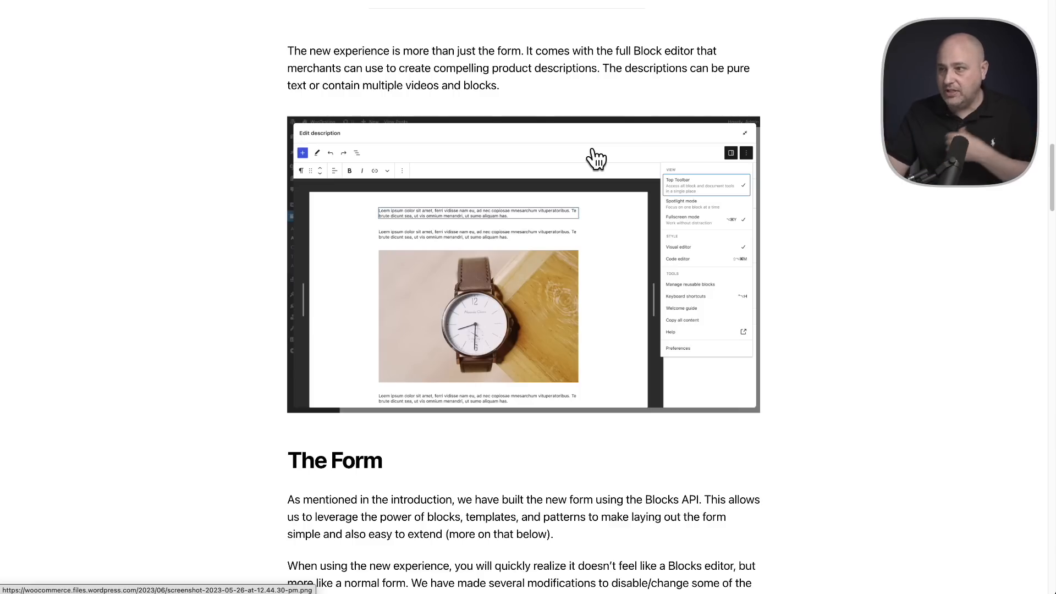
mouse_move(407, 276)
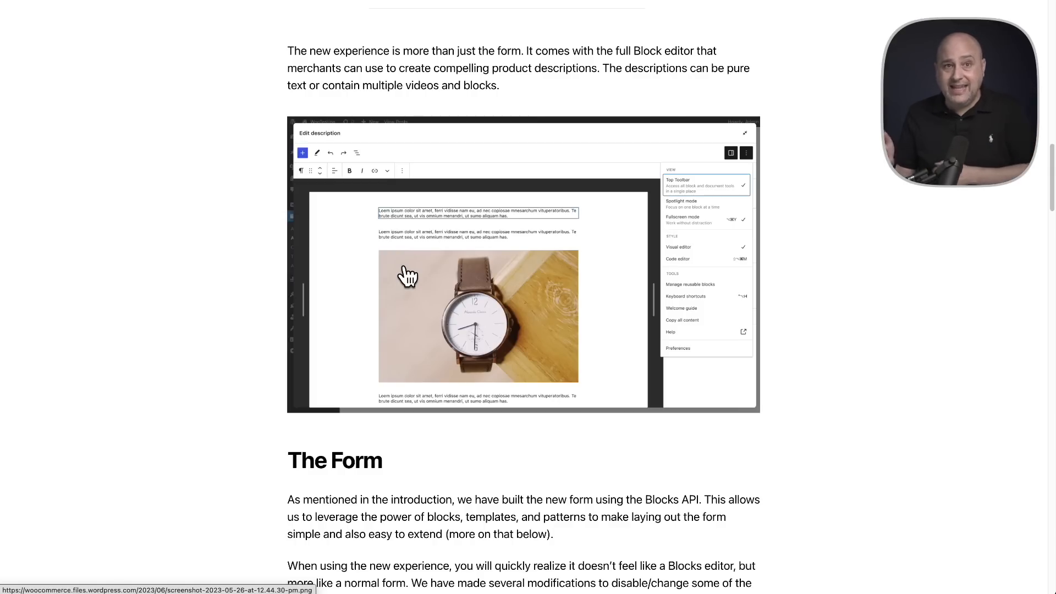
scroll("down", 3)
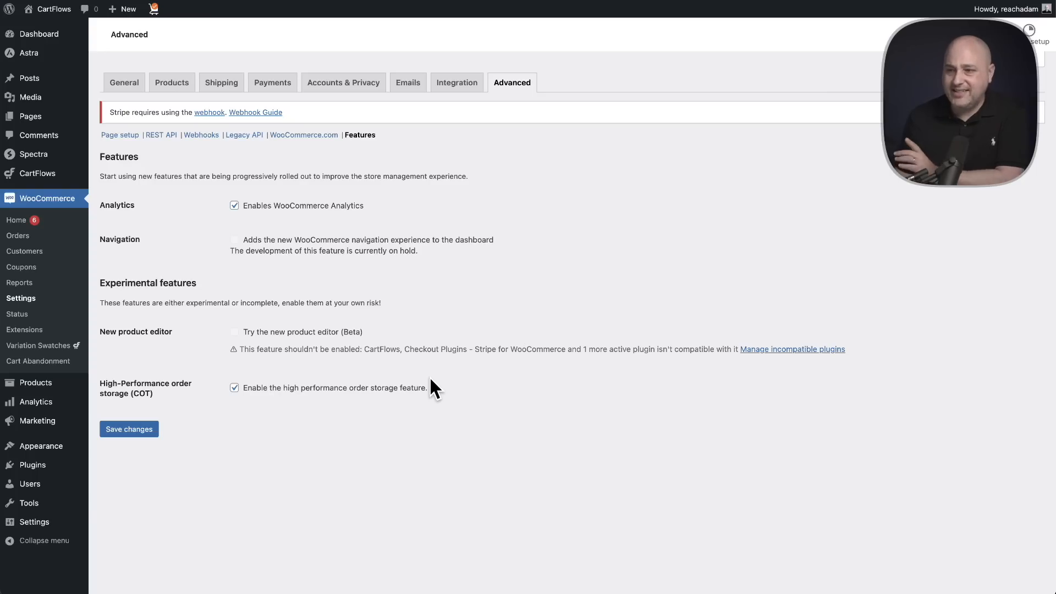
mouse_move(283, 400)
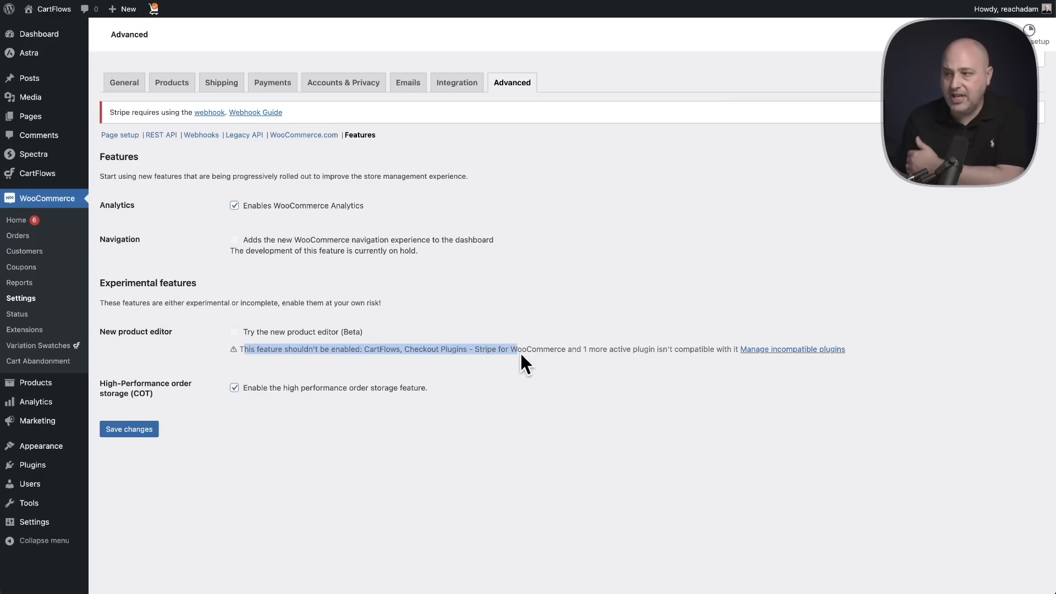
Step: Highlight the warning about incompatible plugins under the new product editor (Beta) option
left_click_drag(510, 349, 659, 349)
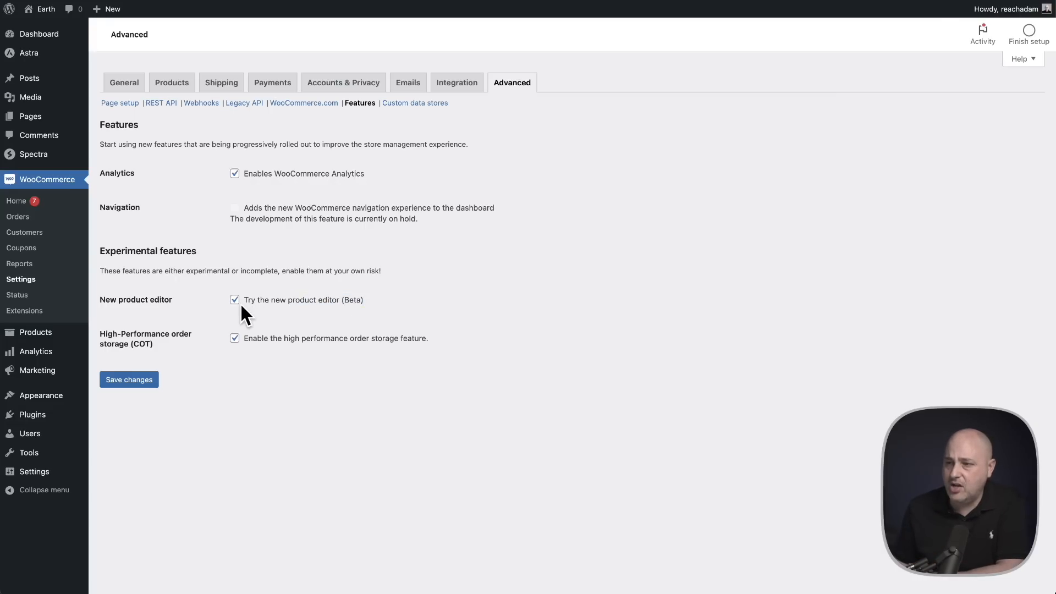
Step: Start Add New product in the block-based editor and focus the name and summary fields
double_click(302, 300)
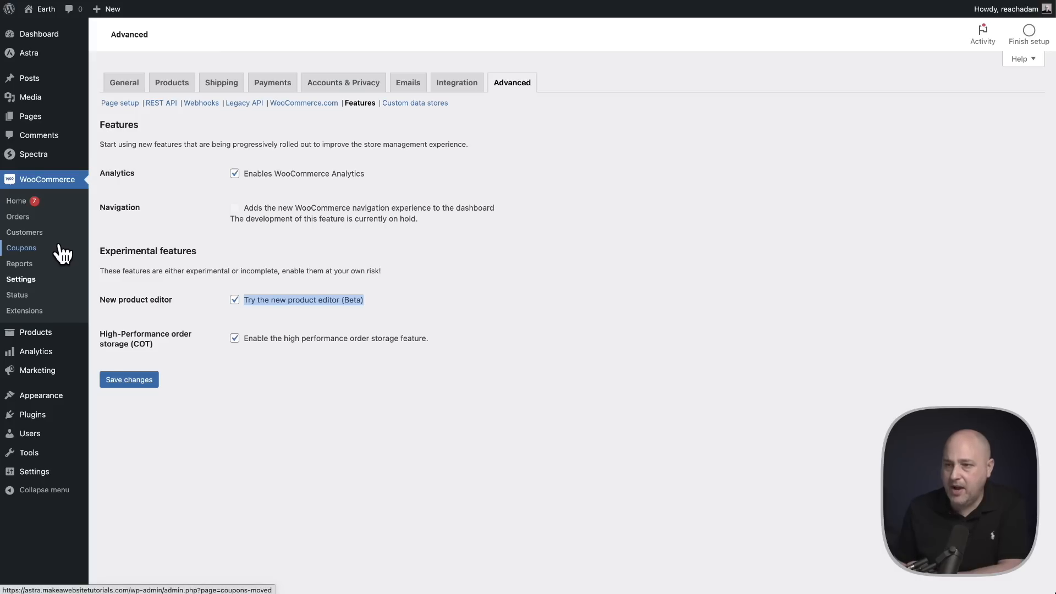
mouse_move(35, 332)
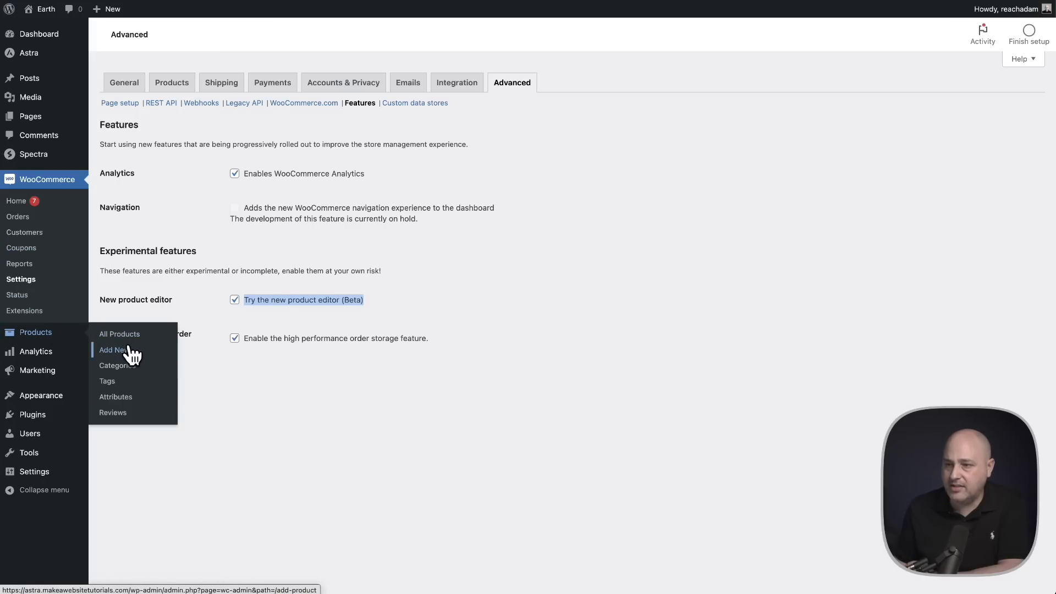
left_click(110, 350)
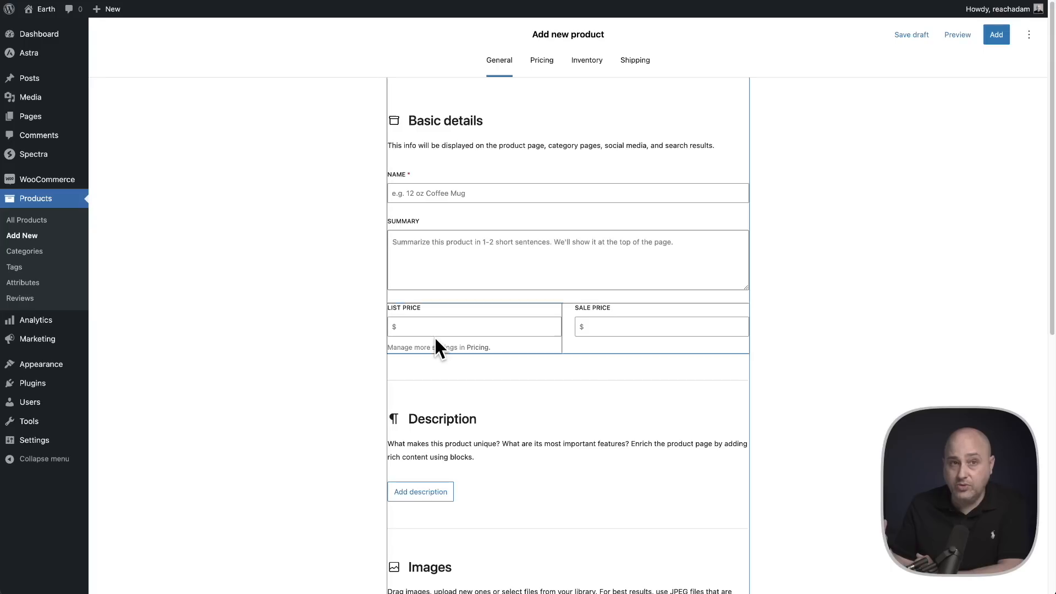
mouse_move(374, 258)
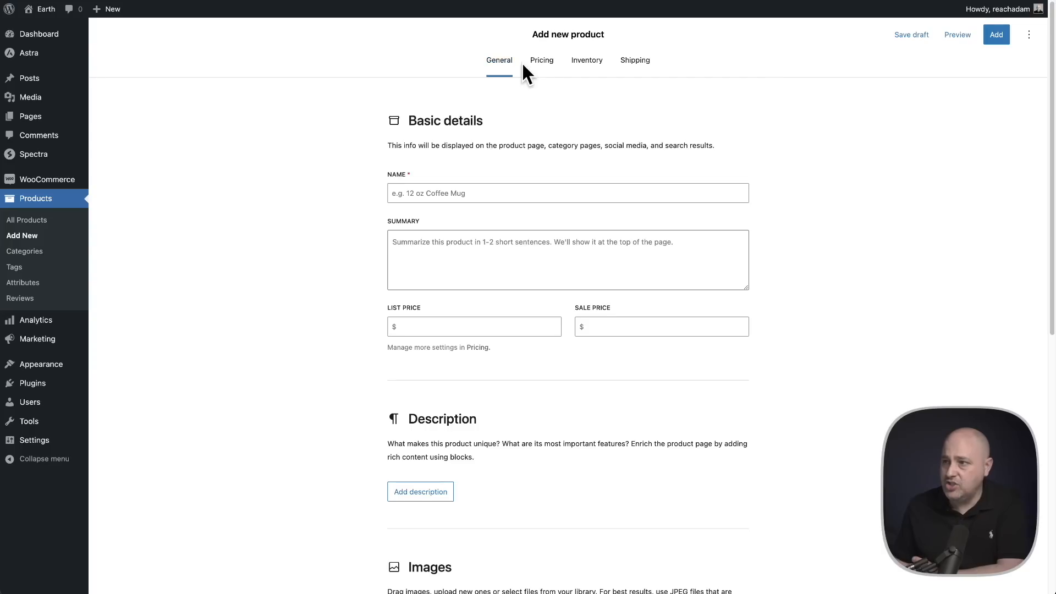
mouse_move(635, 59)
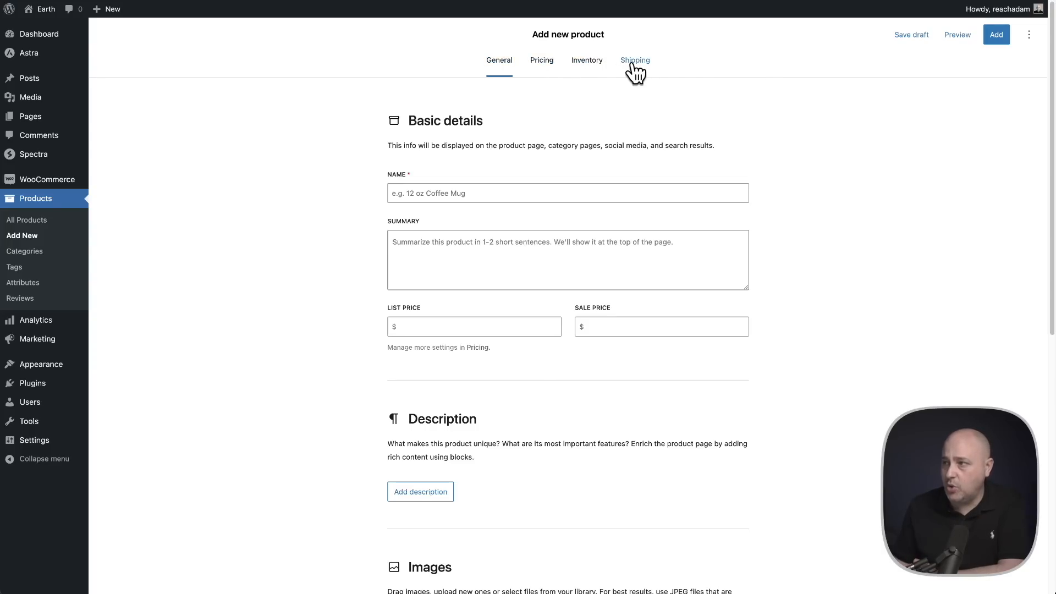
scroll("down", 3)
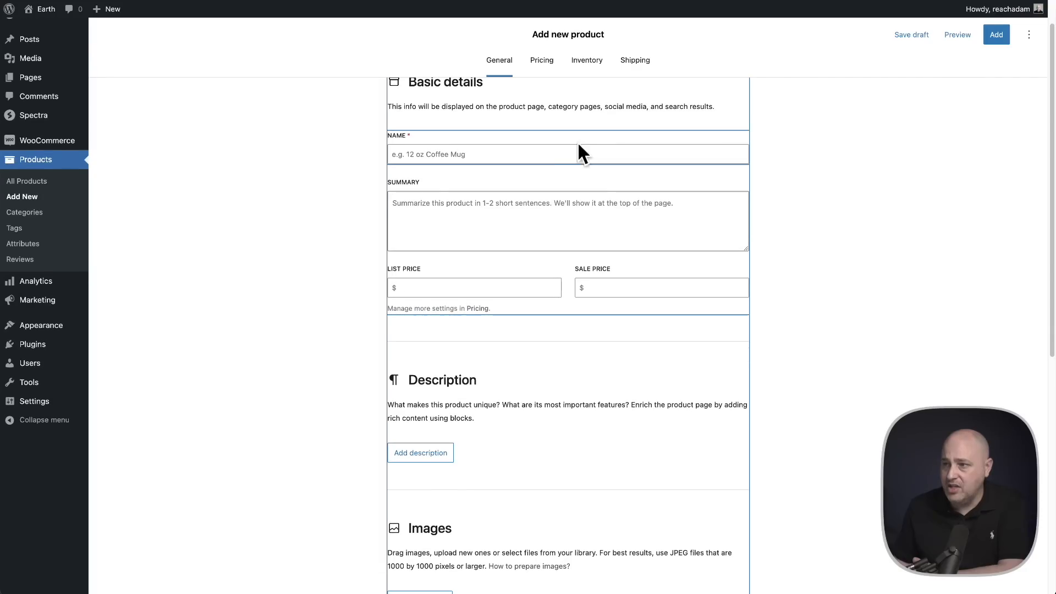
left_click(568, 152)
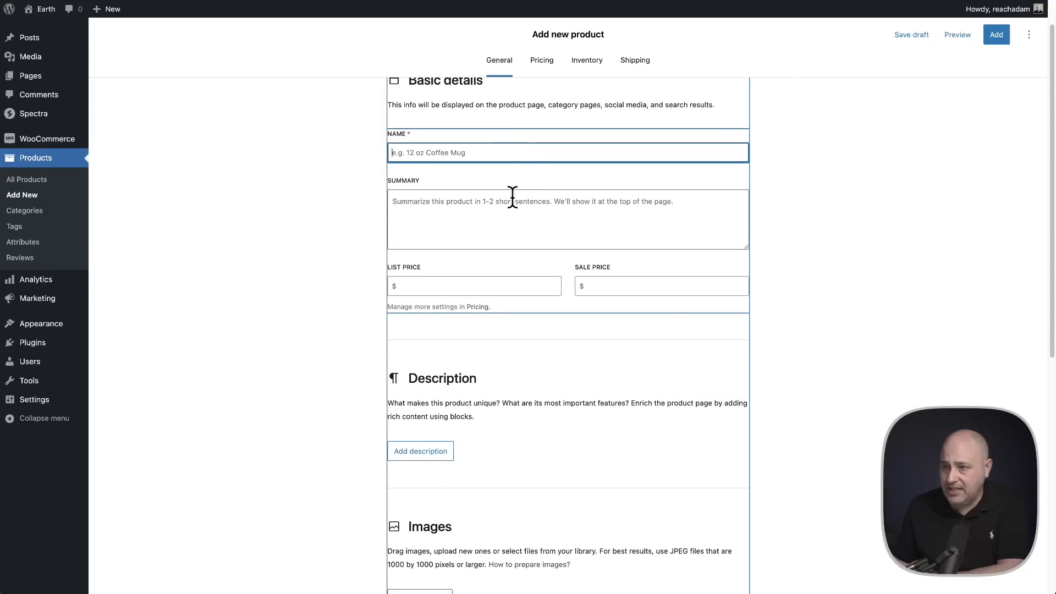
left_click(568, 220)
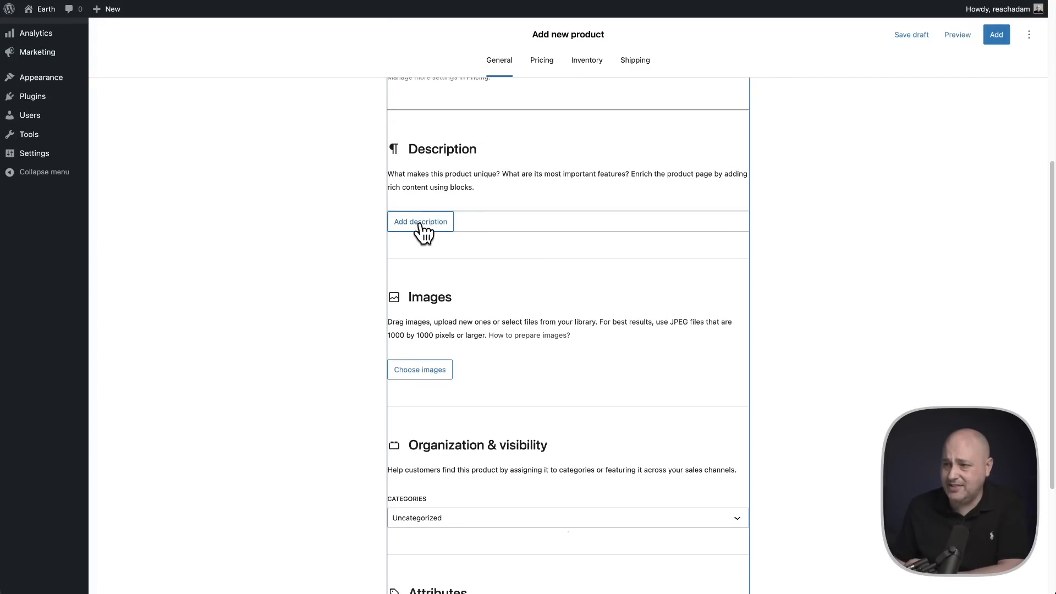
Step: Fill the description with the text 'dfsadfasdfd' and a mountain landscape image from the Media Library
left_click(419, 221)
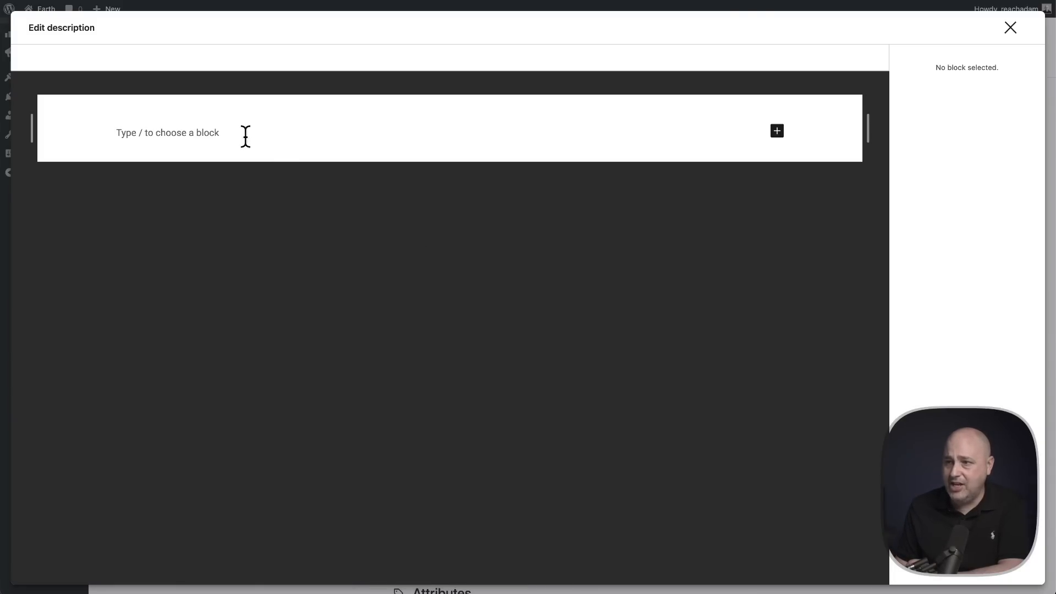
type("/")
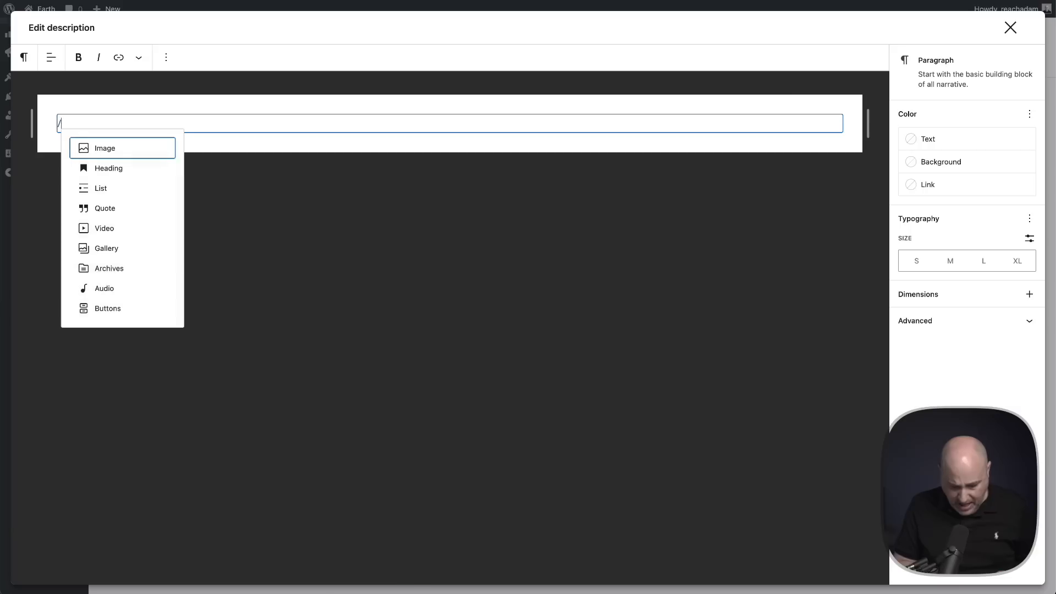
type("dfsadfasdfd")
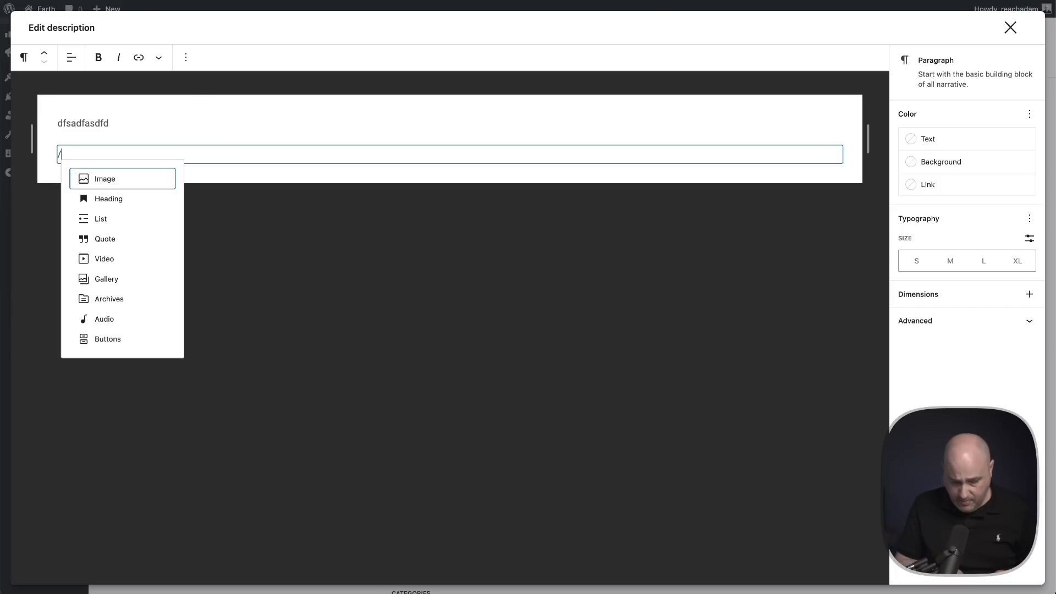
left_click(105, 178)
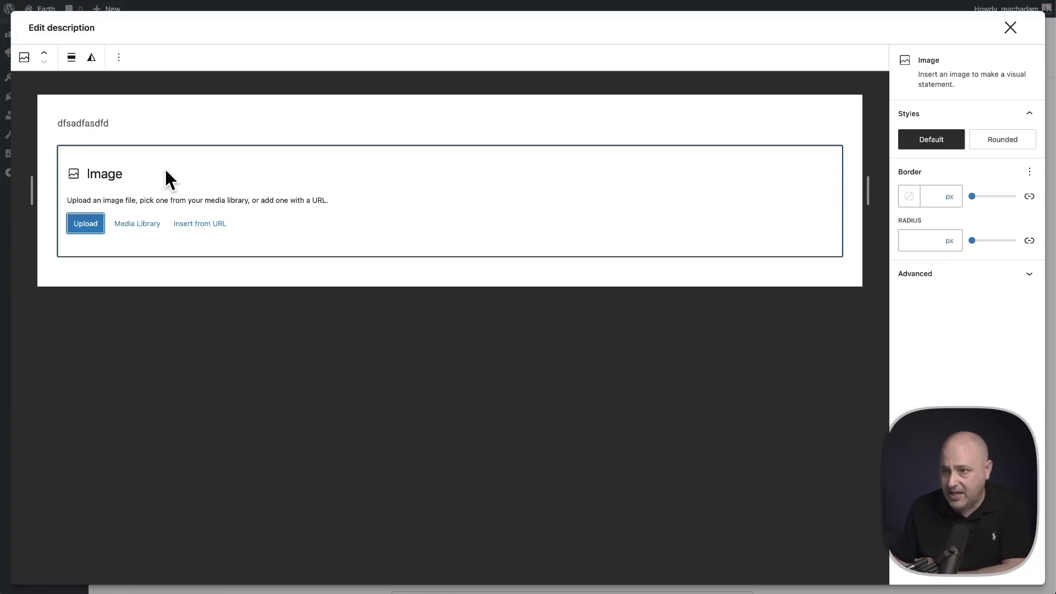
left_click(136, 223)
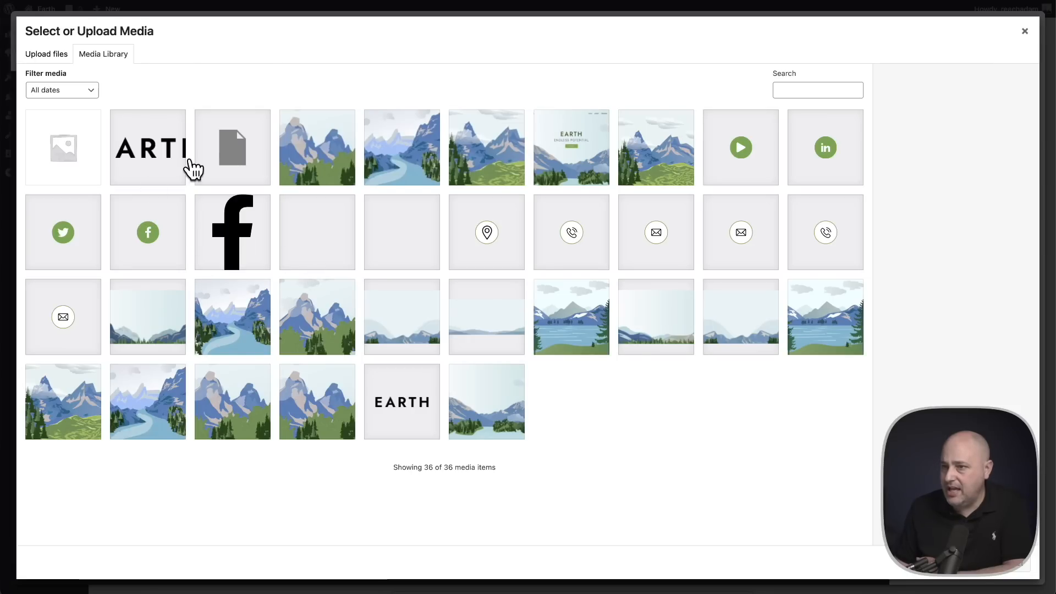
left_click(316, 146)
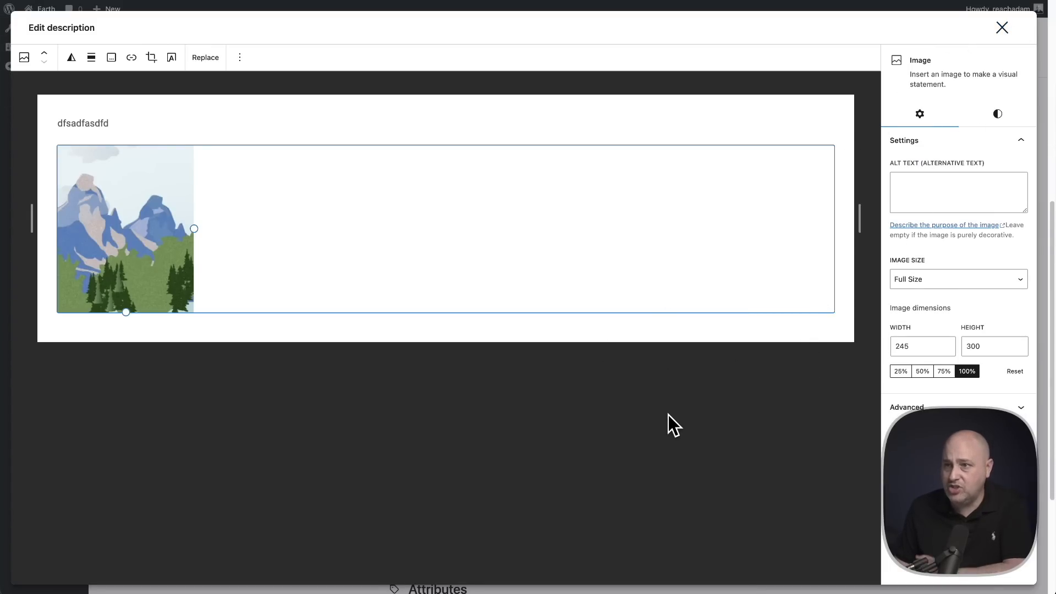
left_click(1001, 28)
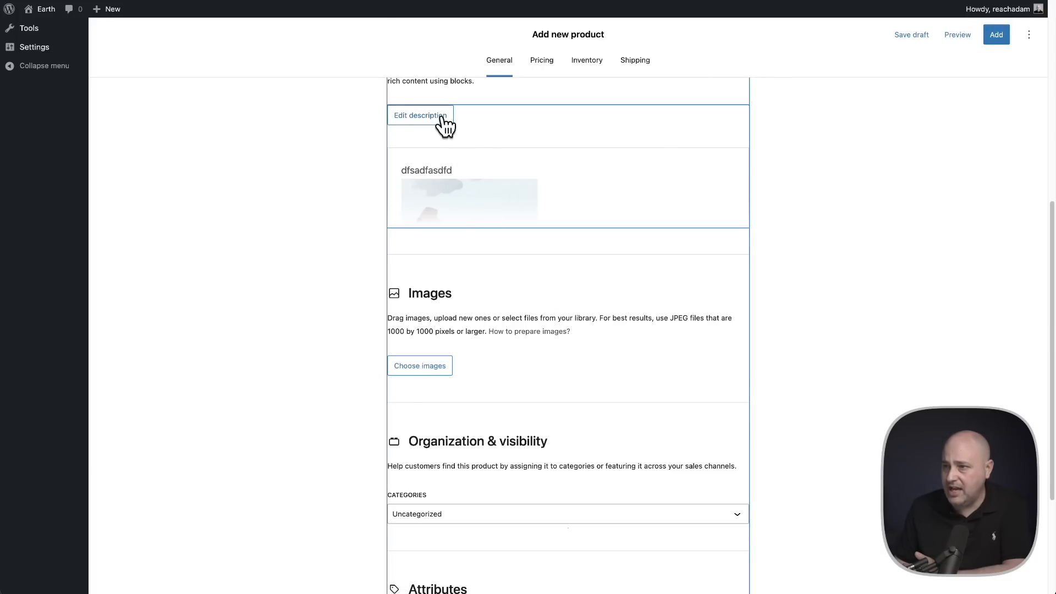
Step: Review the product's Pricing, Inventory and Shipping sections, then return to General
left_click(420, 115)
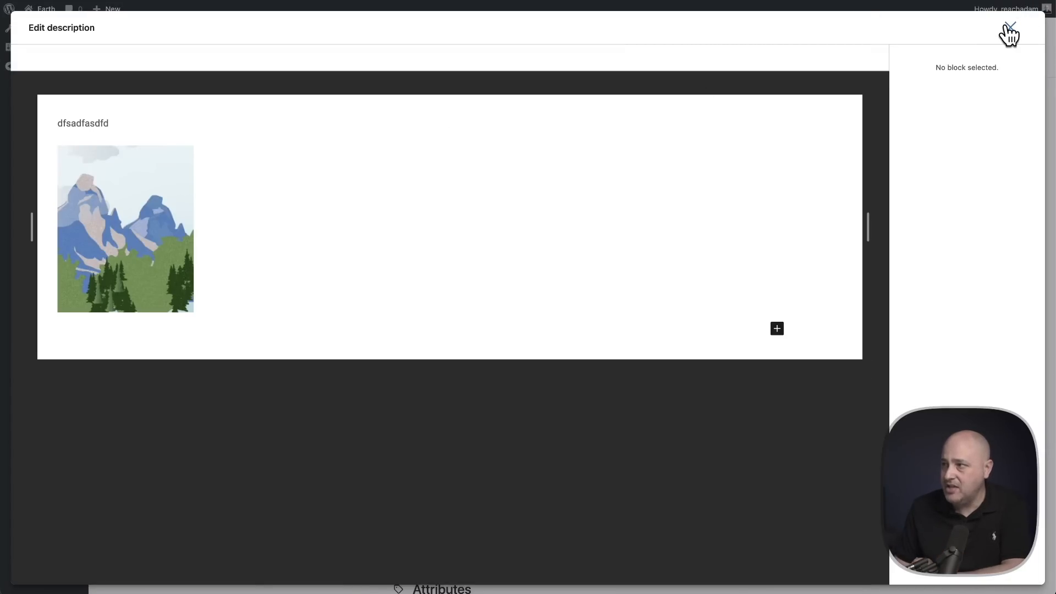
left_click(1009, 32)
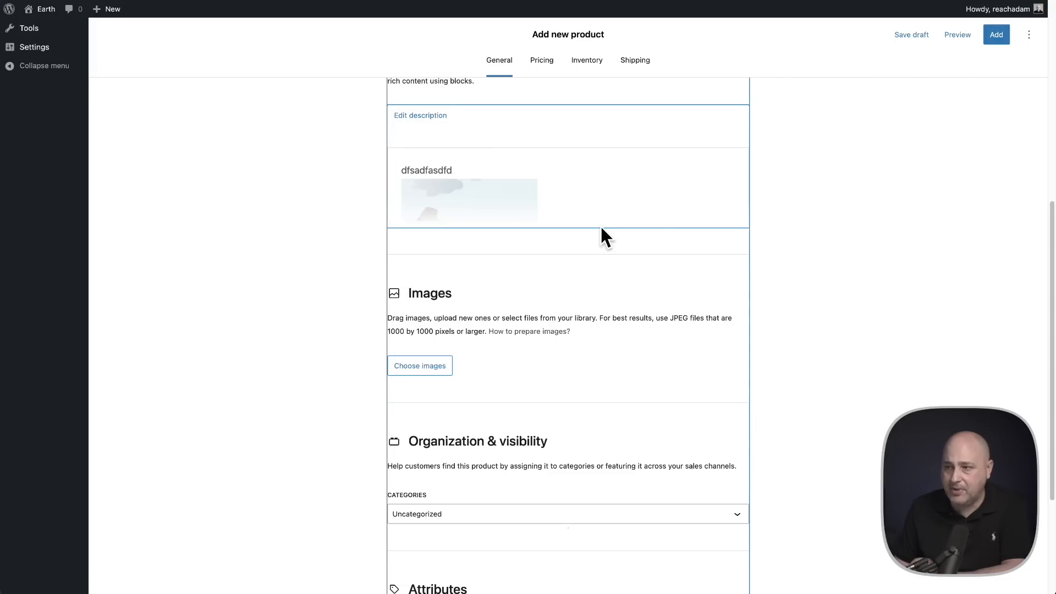
mouse_move(542, 210)
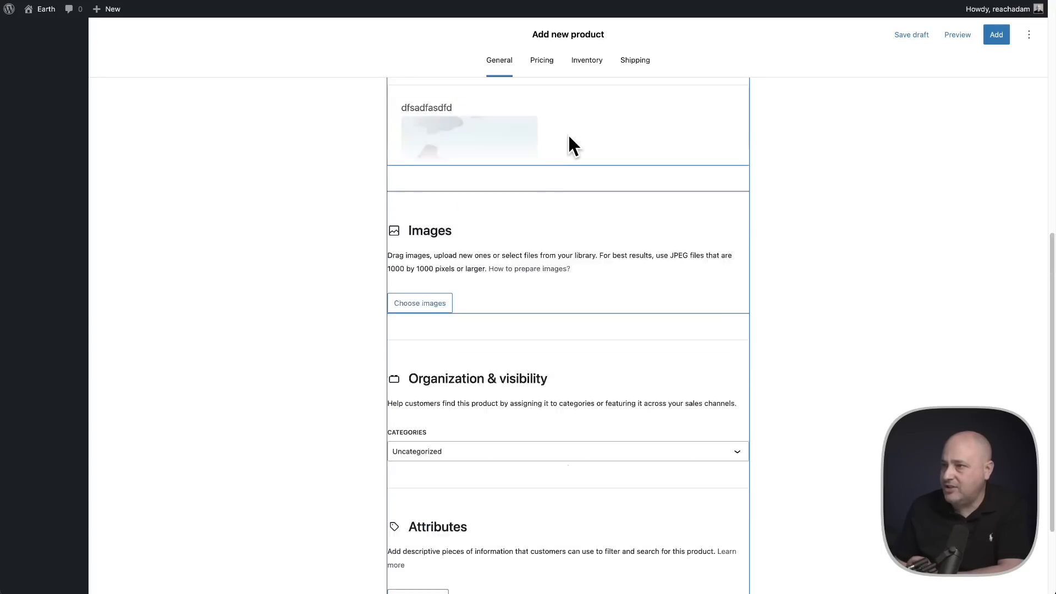
left_click(541, 59)
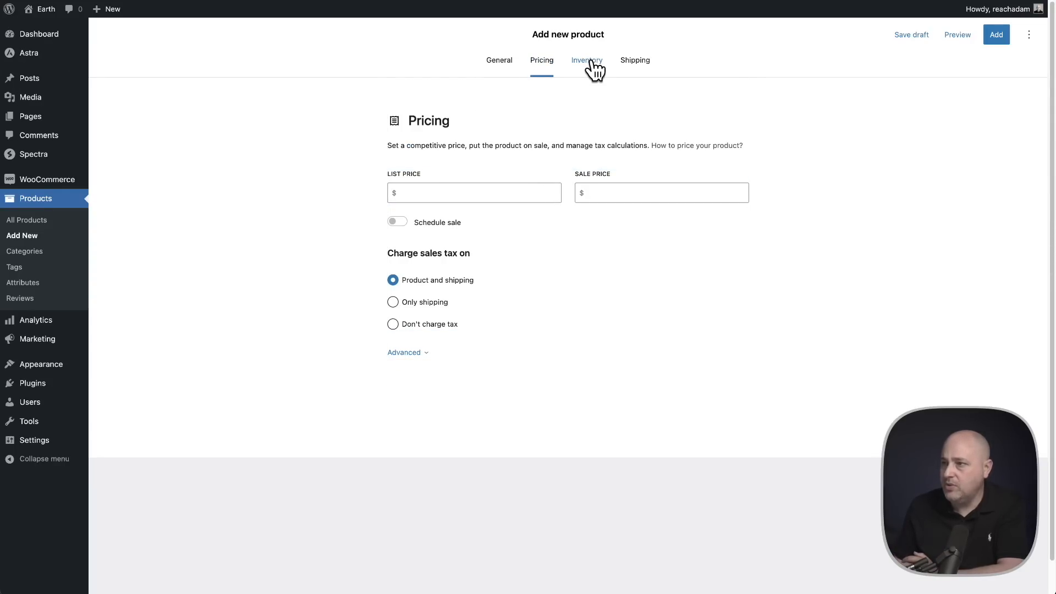
left_click(586, 60)
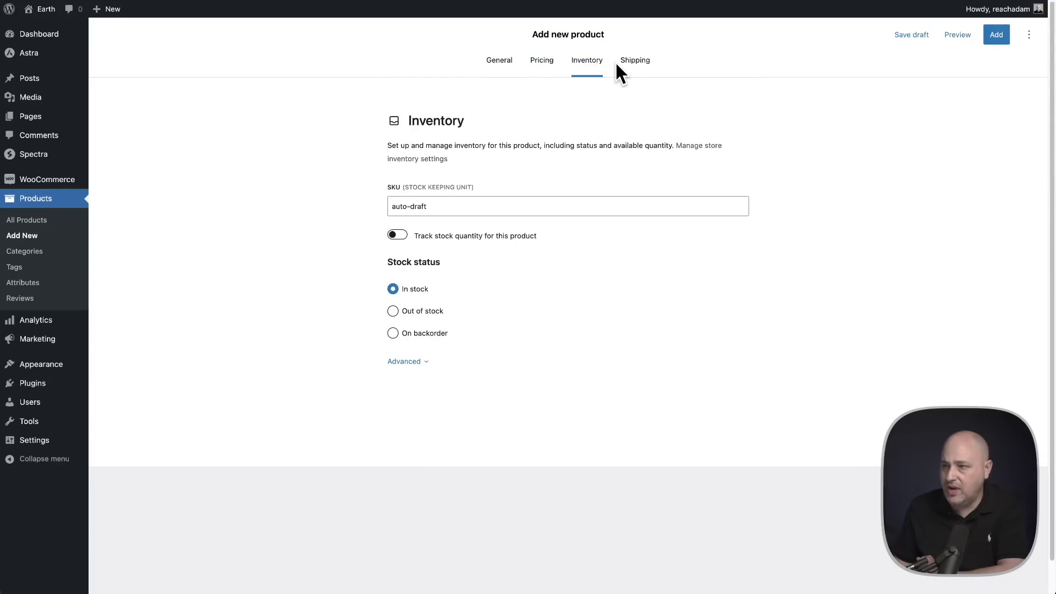
left_click(634, 60)
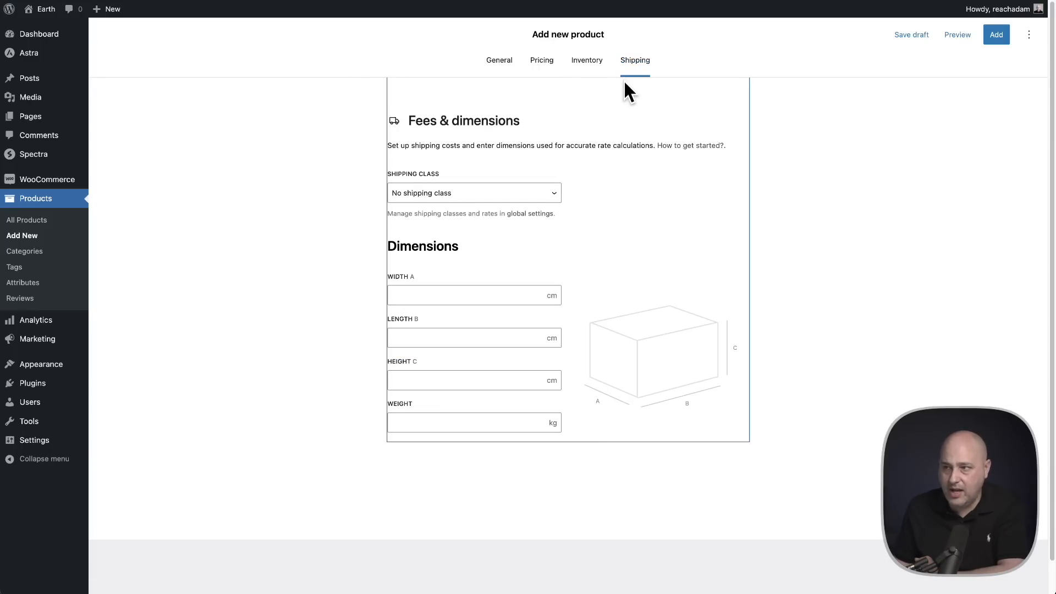
left_click(498, 60)
type("Try SureCart")
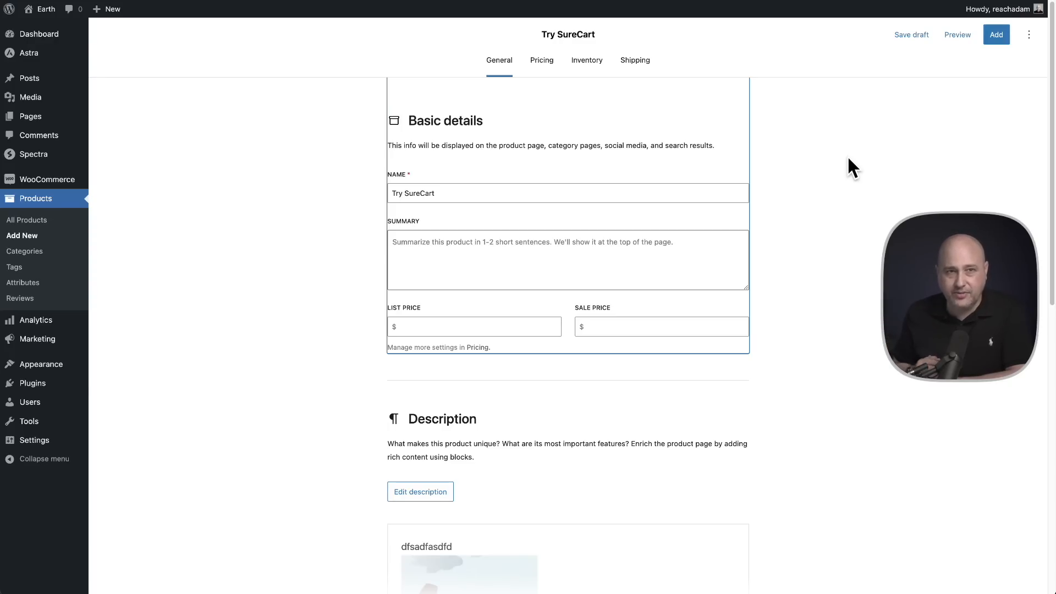
Step: Leave the product for the CartFlows dashboard via the admin sidebar
left_click(38, 173)
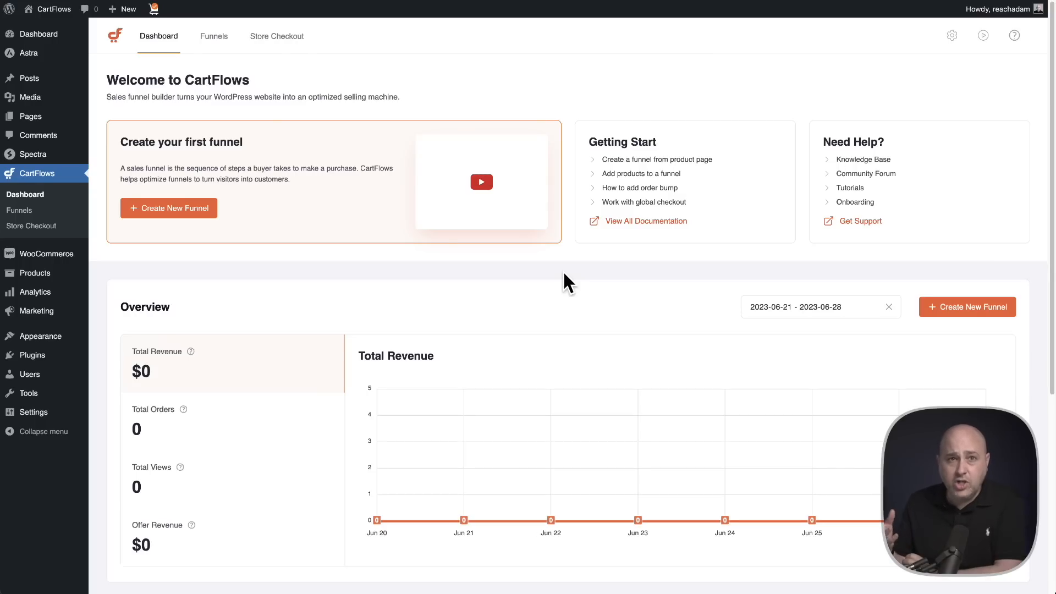